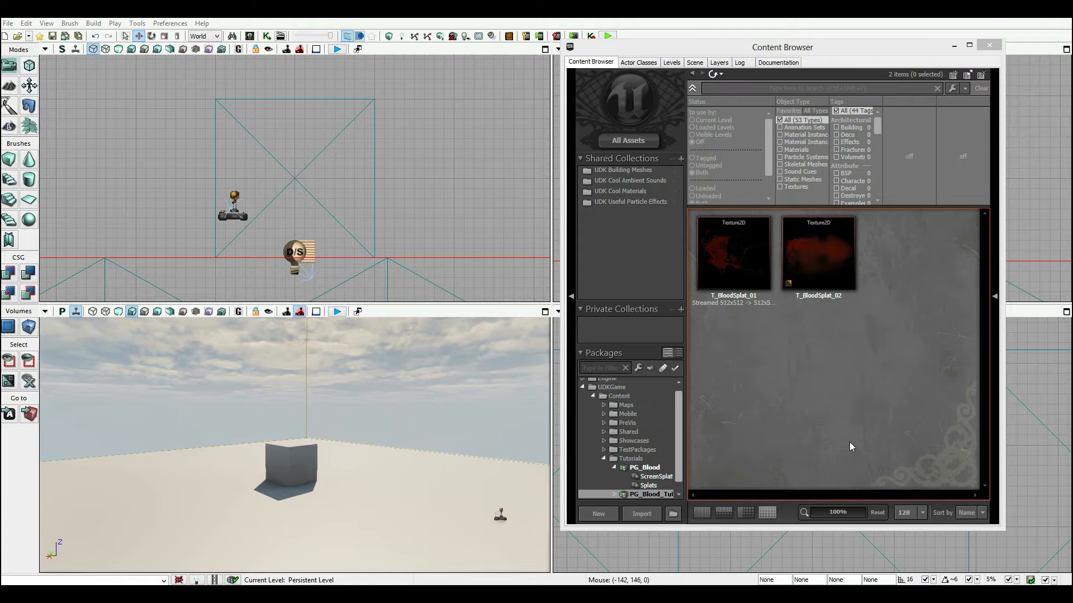
mouse_move(733, 257)
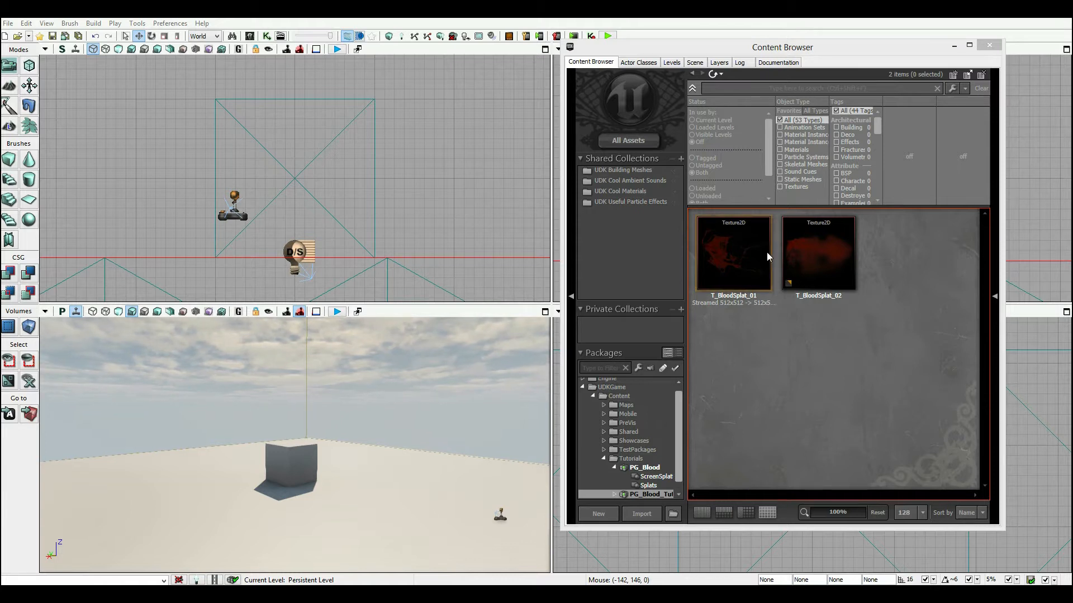
mouse_move(817, 254)
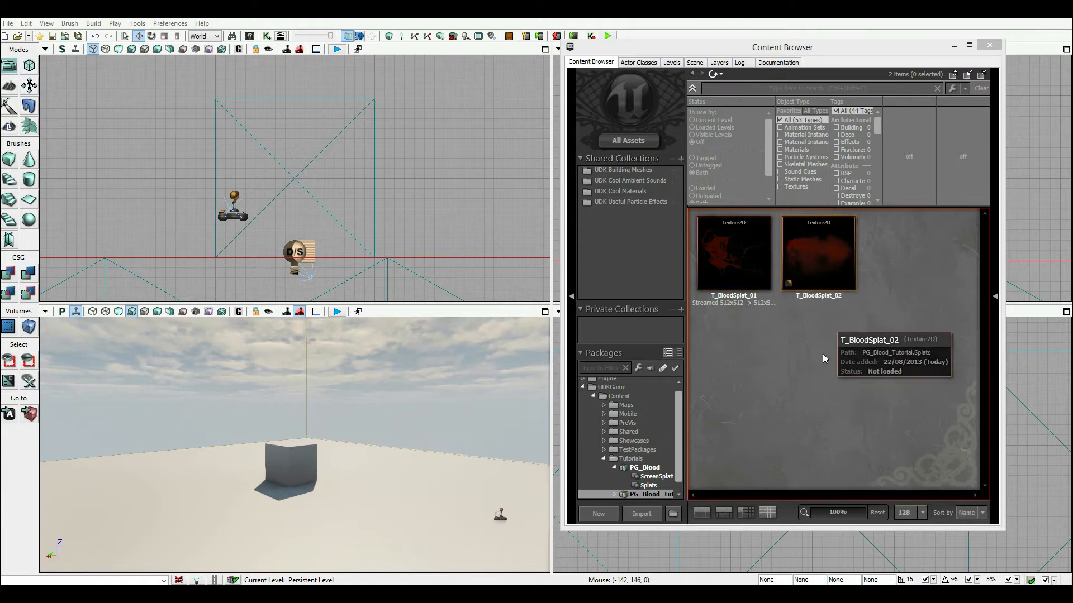
Step: Inspect T_BloodSplat_01's colour channels and alpha mask in Texture Properties
double_click(733, 252)
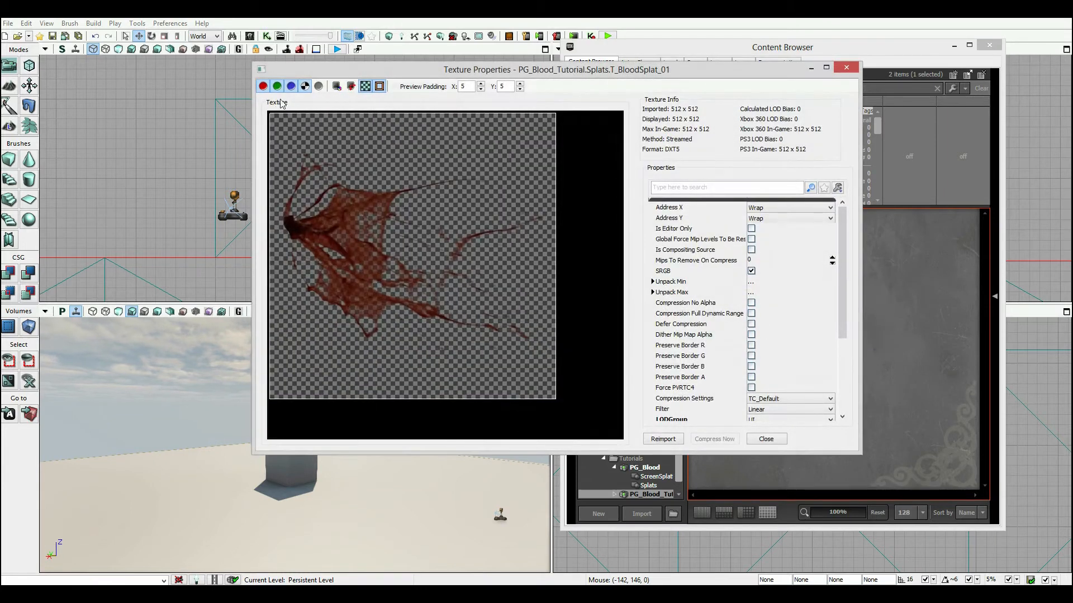
left_click(263, 86)
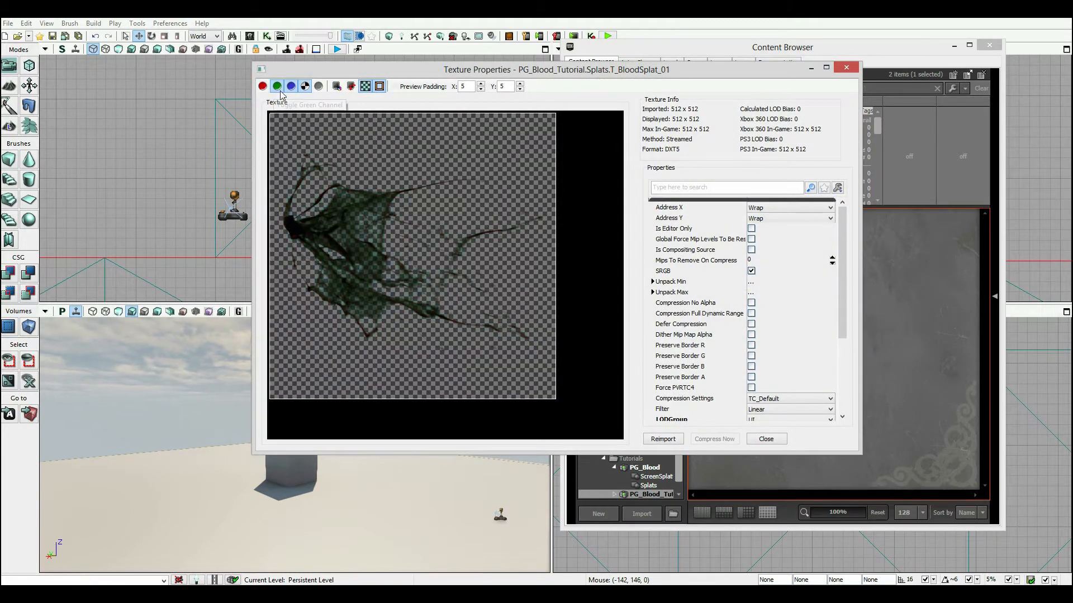
left_click(275, 86)
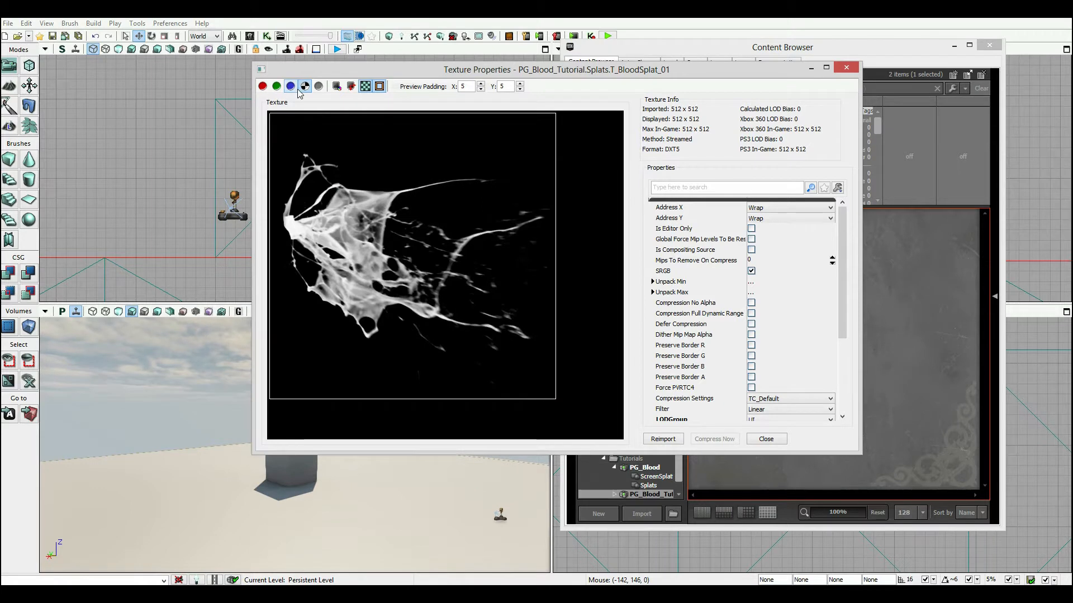
left_click(764, 438)
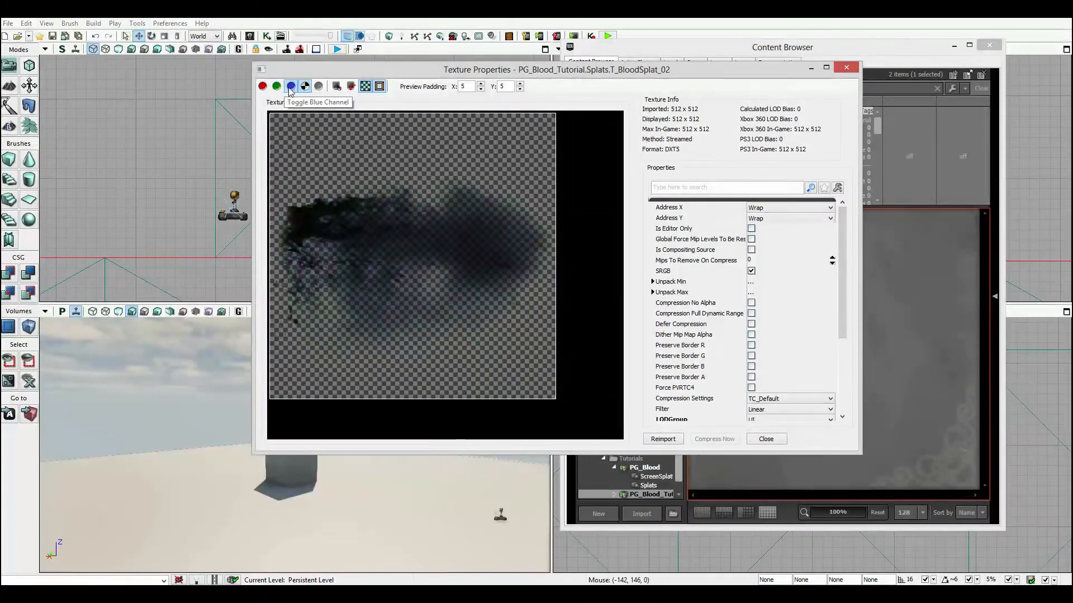
Step: Check the second blood texture's alpha mask, restore full-colour preview and review the property list
left_click(291, 86)
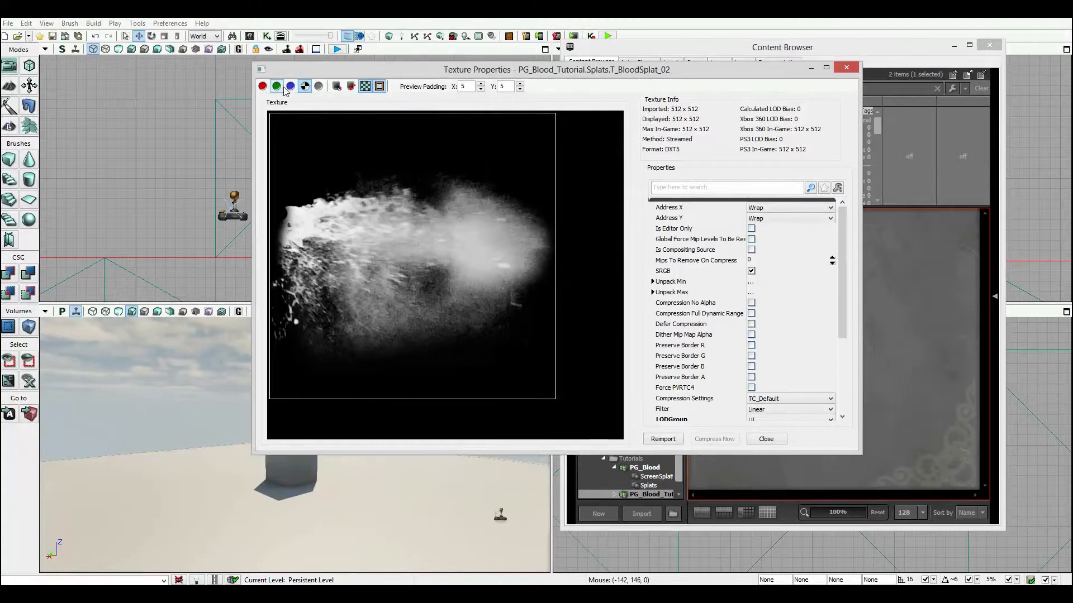
left_click(276, 86)
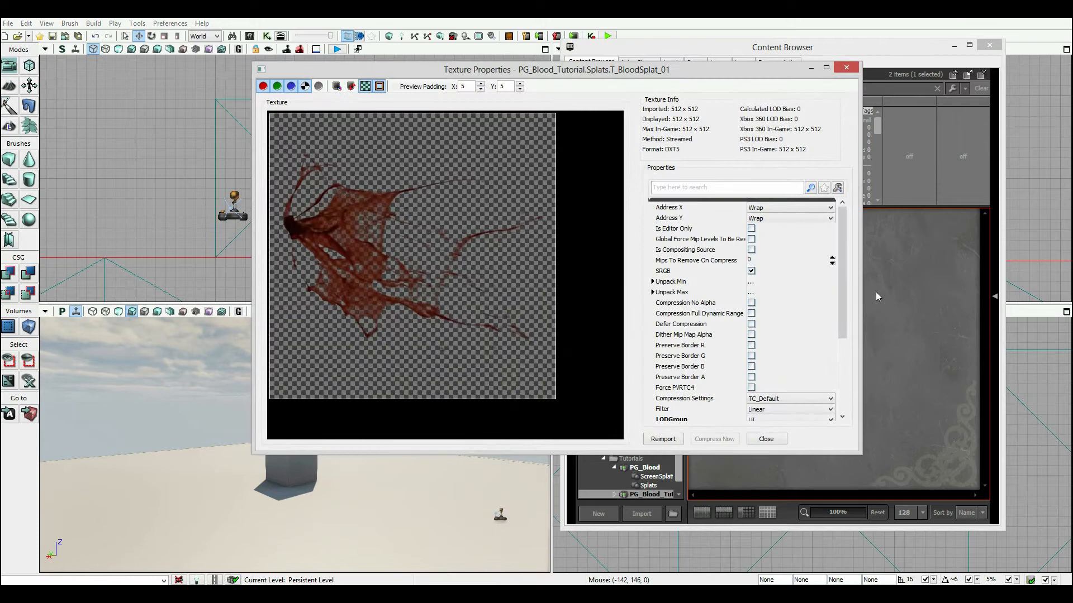
scroll("down", 3)
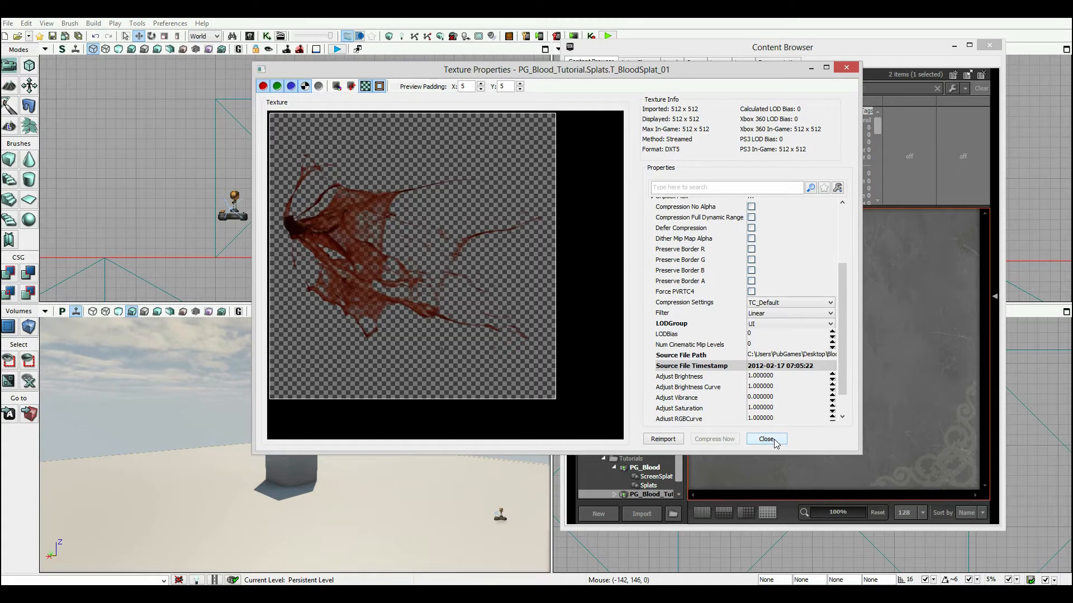
Step: Close Texture Properties and briefly play-test the level in an editor preview window
left_click(766, 438)
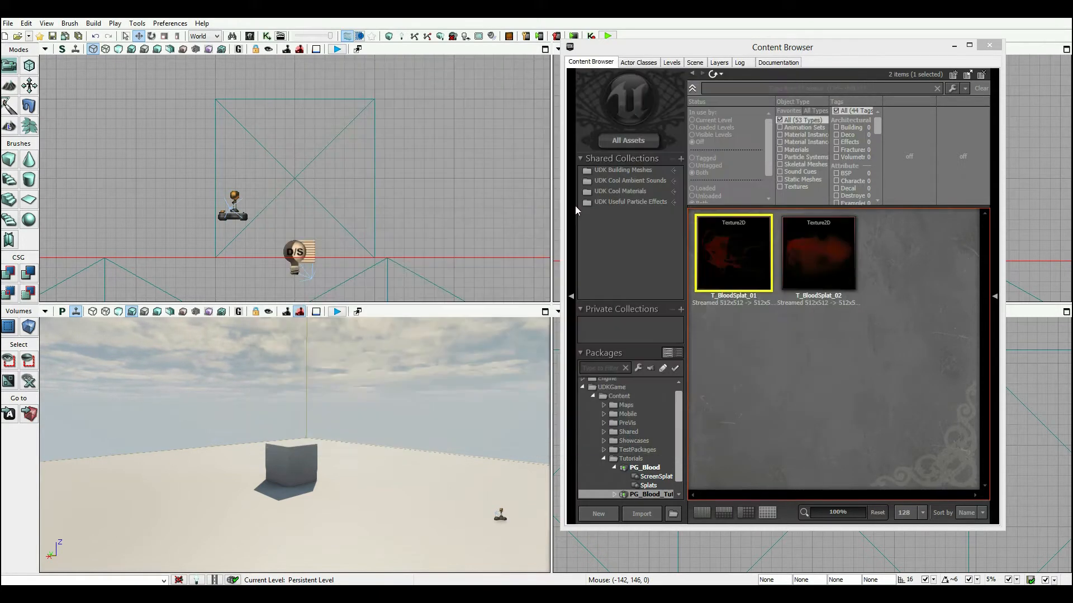
mouse_move(608, 37)
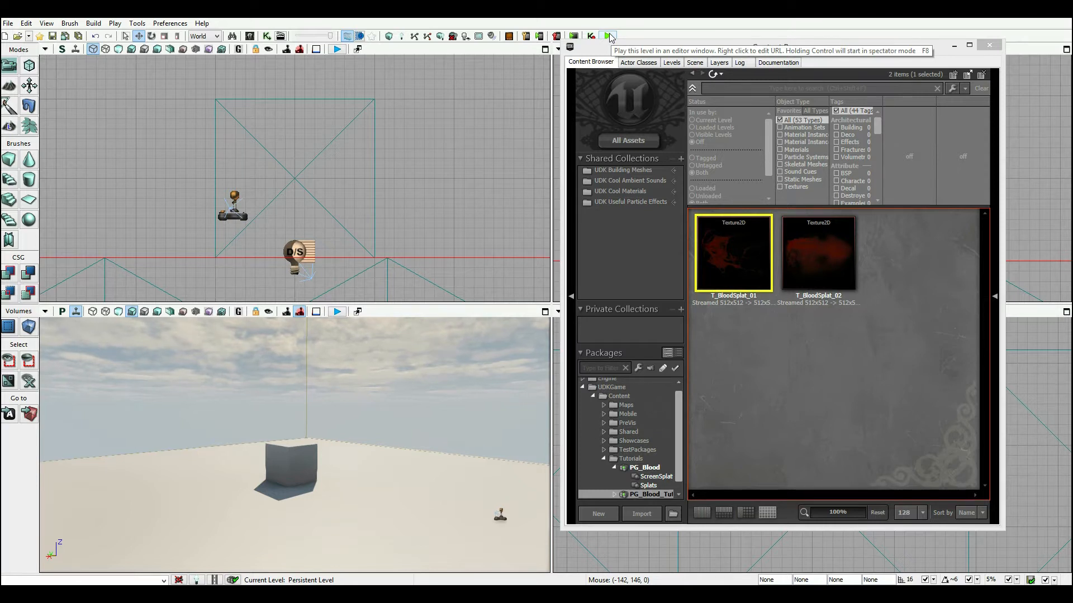
left_click(608, 35)
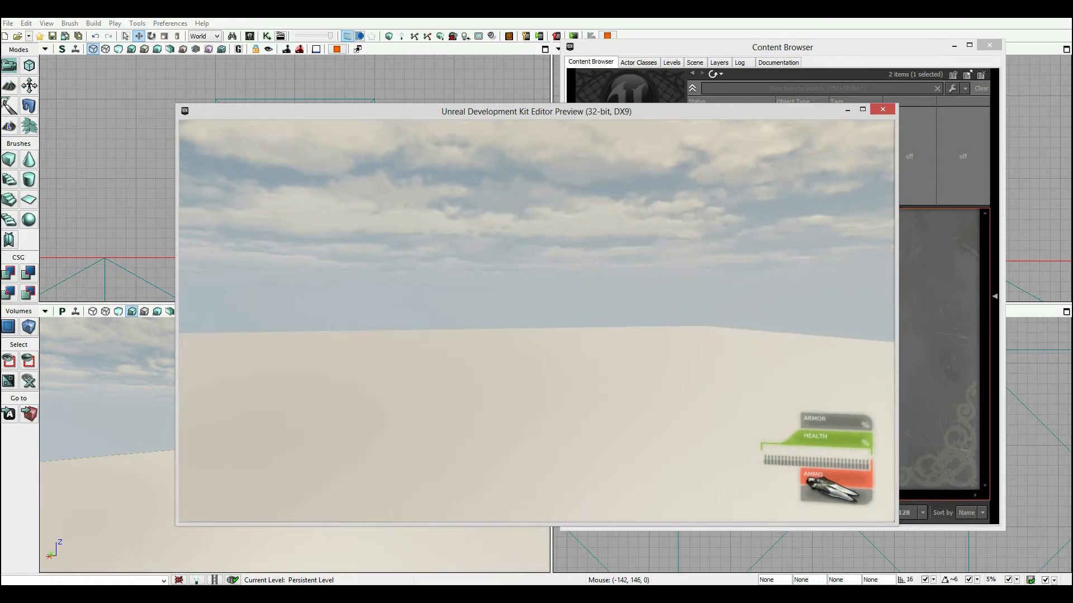
left_click(882, 108)
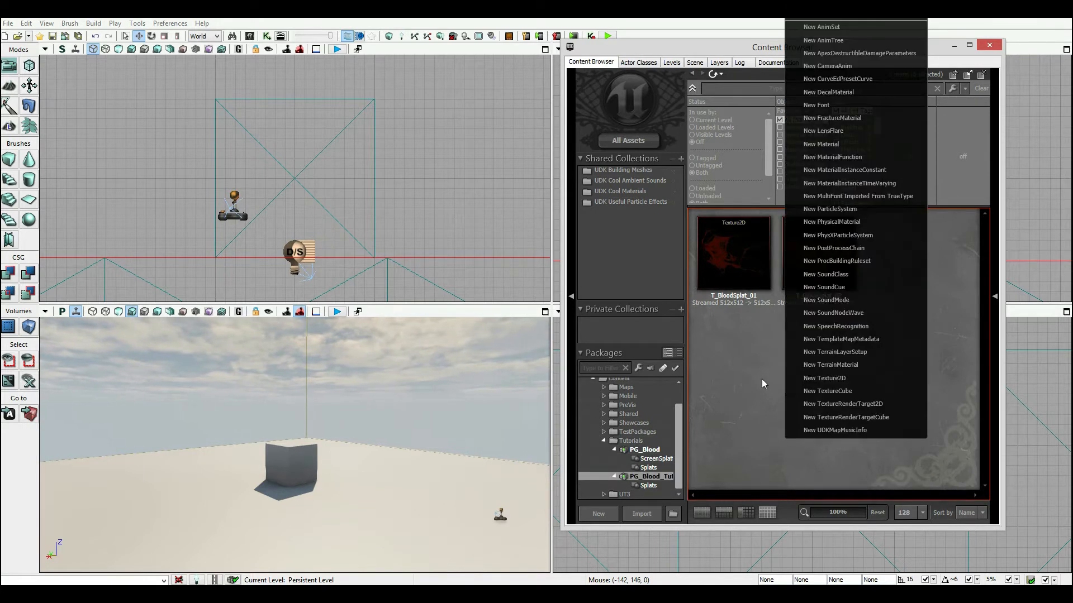
mouse_move(820, 144)
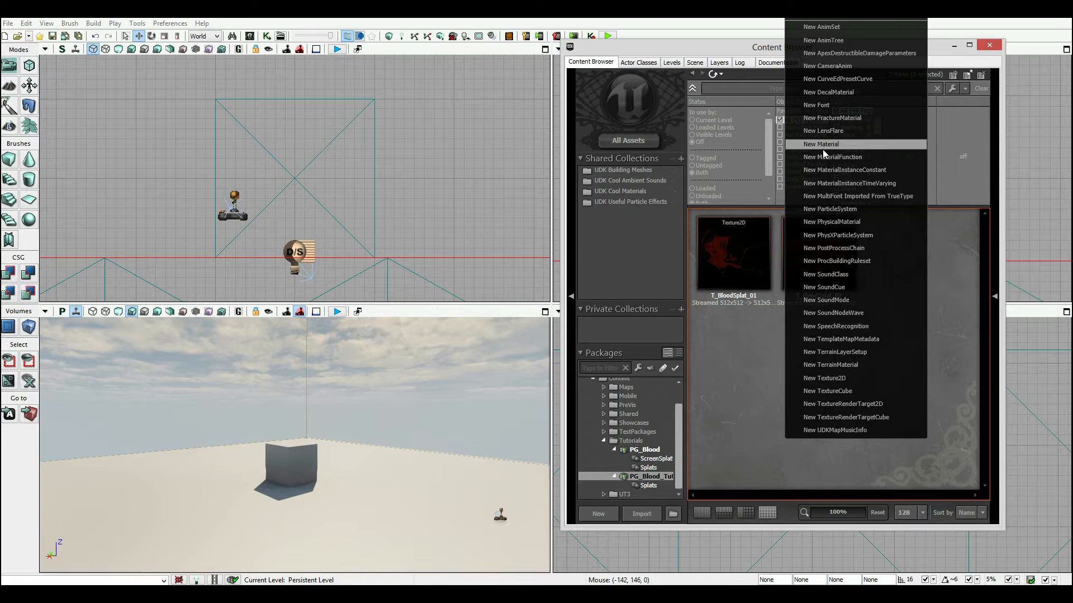
Step: Start a New Material in group Splats with an M_ name prefix
left_click(820, 144)
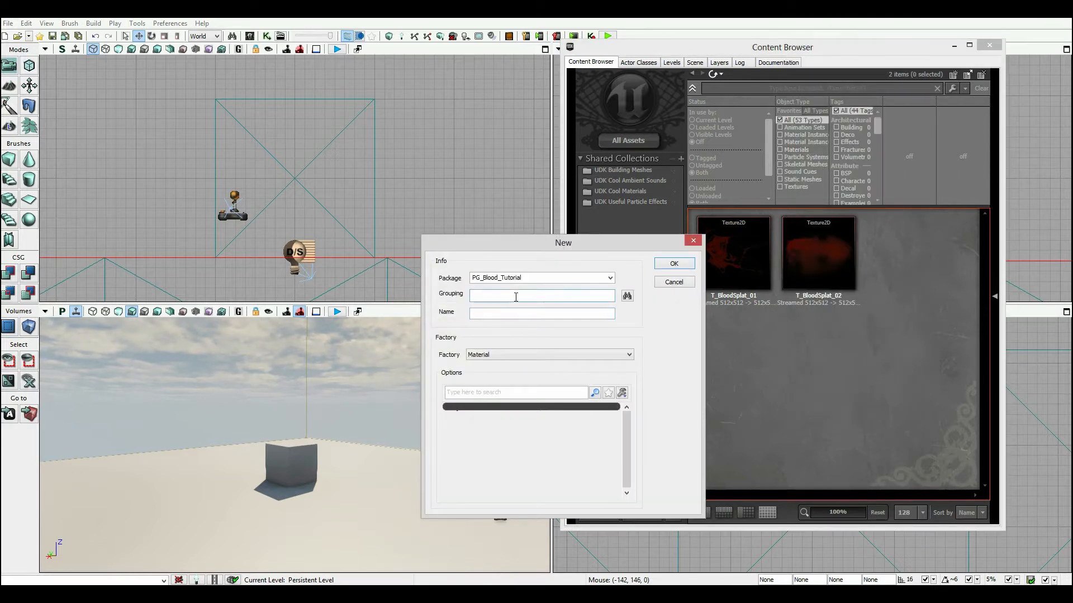
type("Splats")
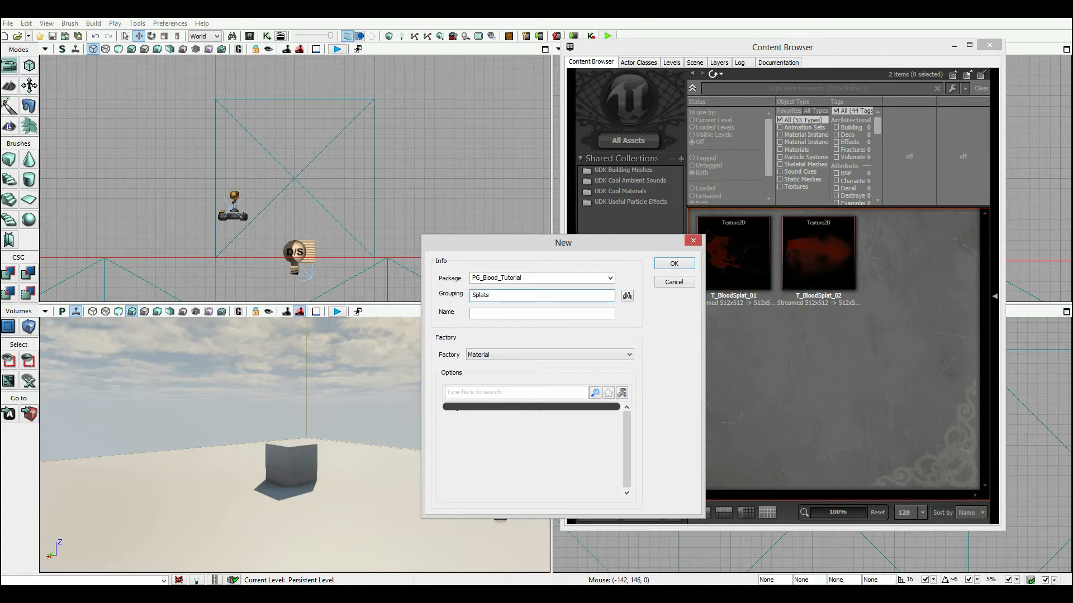
left_click(540, 313)
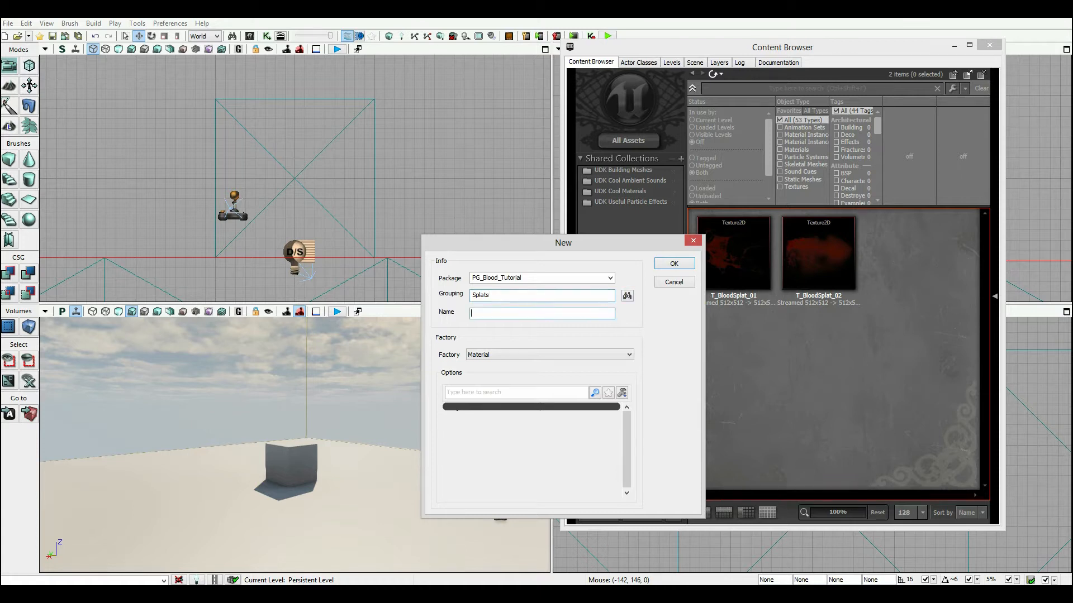
type("M_")
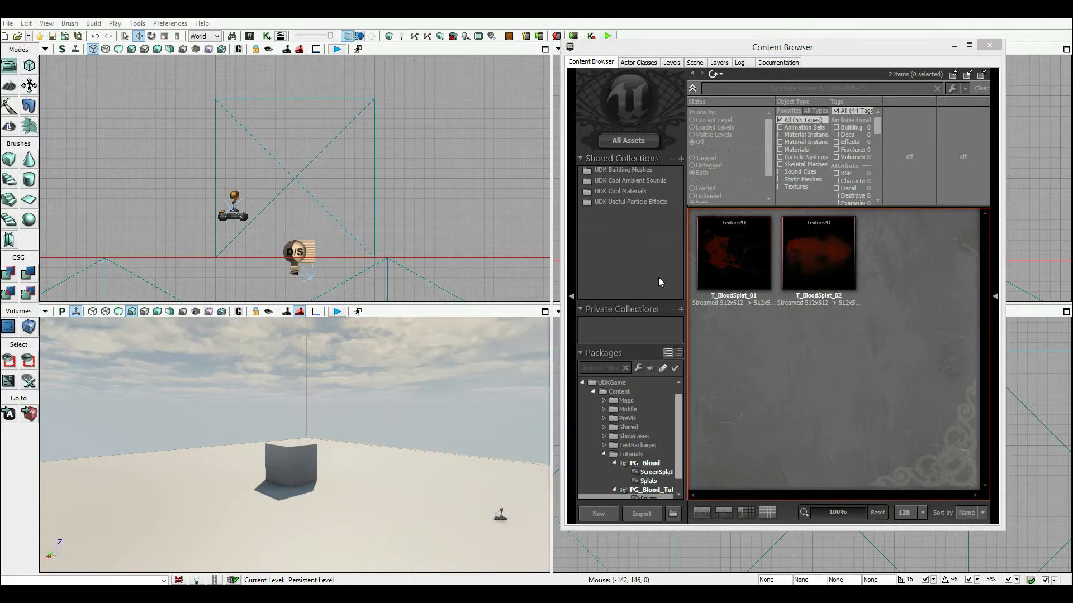
Step: Open M_SplatMaster_01 in the Material Editor
double_click(732, 253)
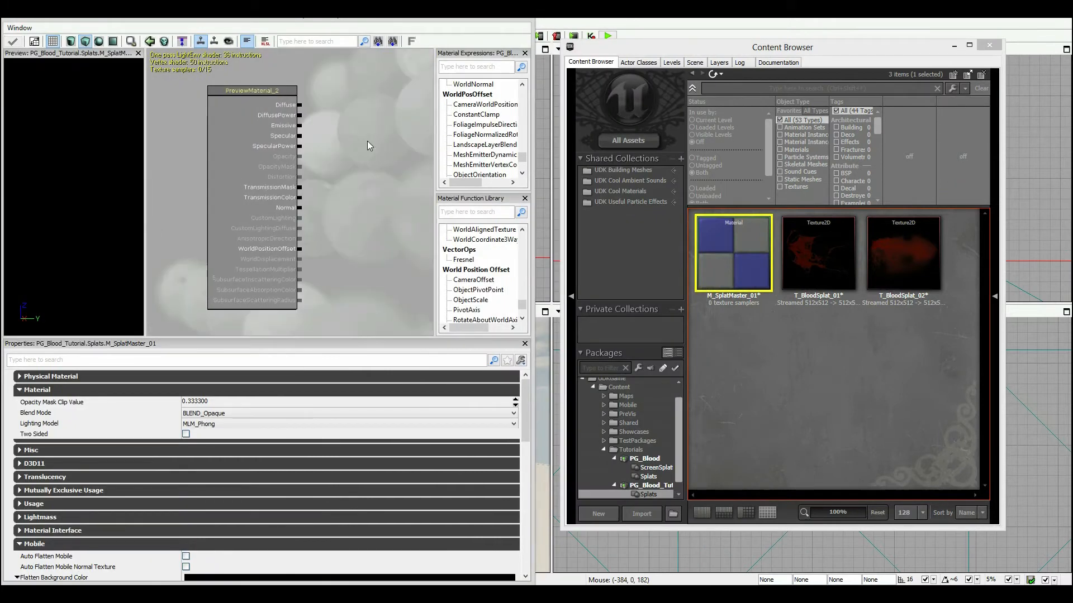
mouse_move(818, 254)
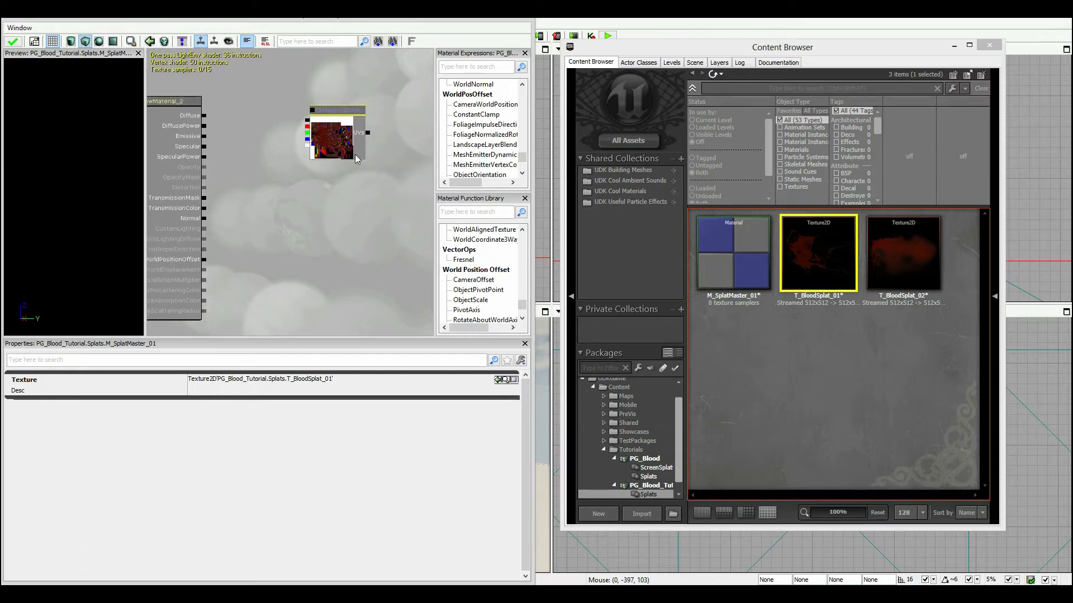
mouse_move(818, 254)
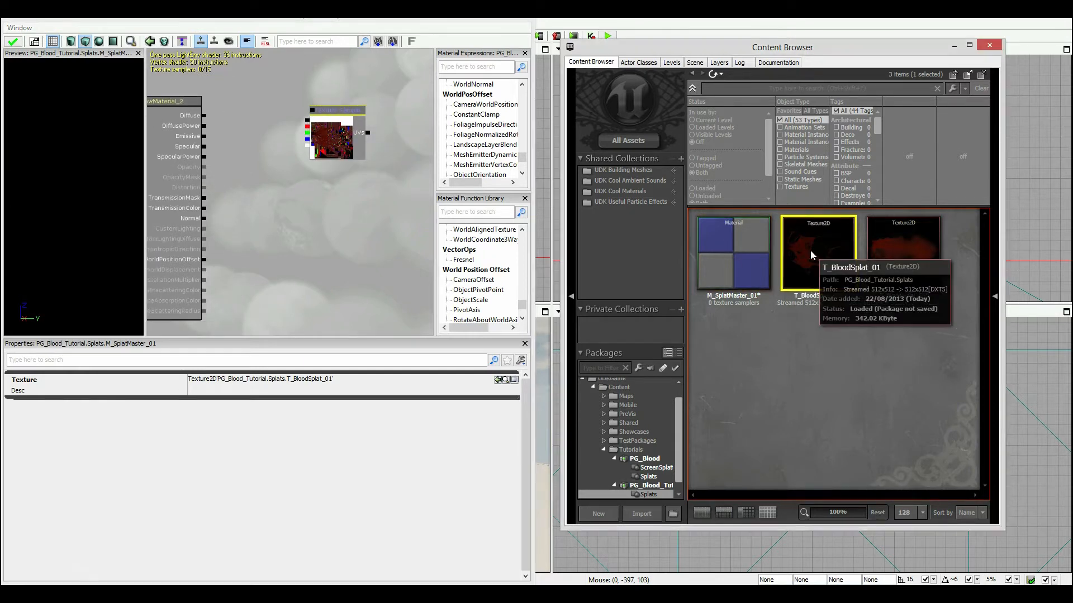
Step: Verify T_BloodSplat_01's transparency in Texture Properties before wiring it to Emissive and Opacity
double_click(818, 254)
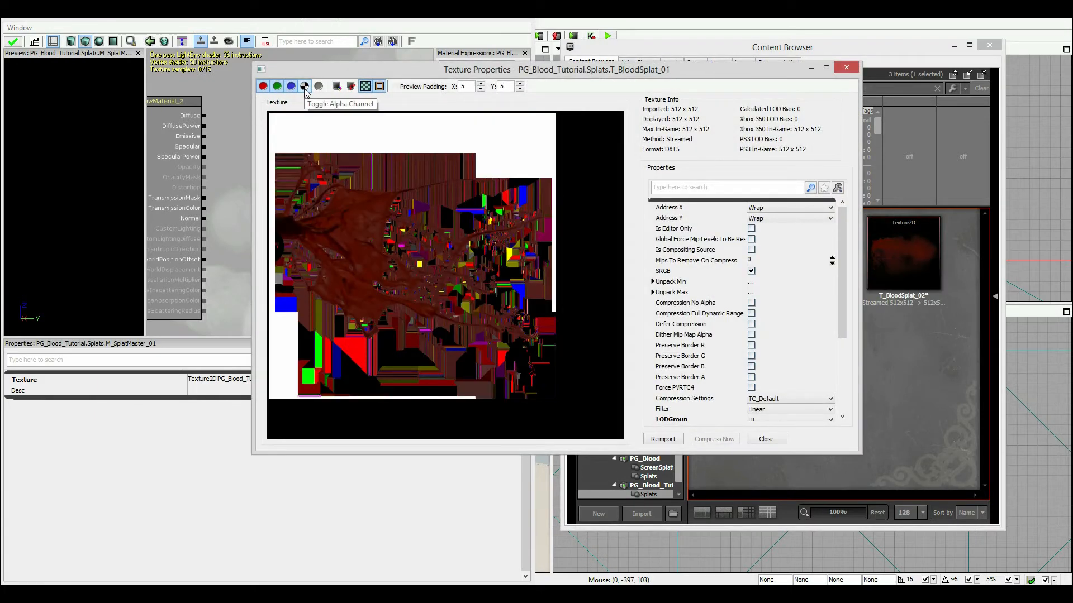
left_click(304, 86)
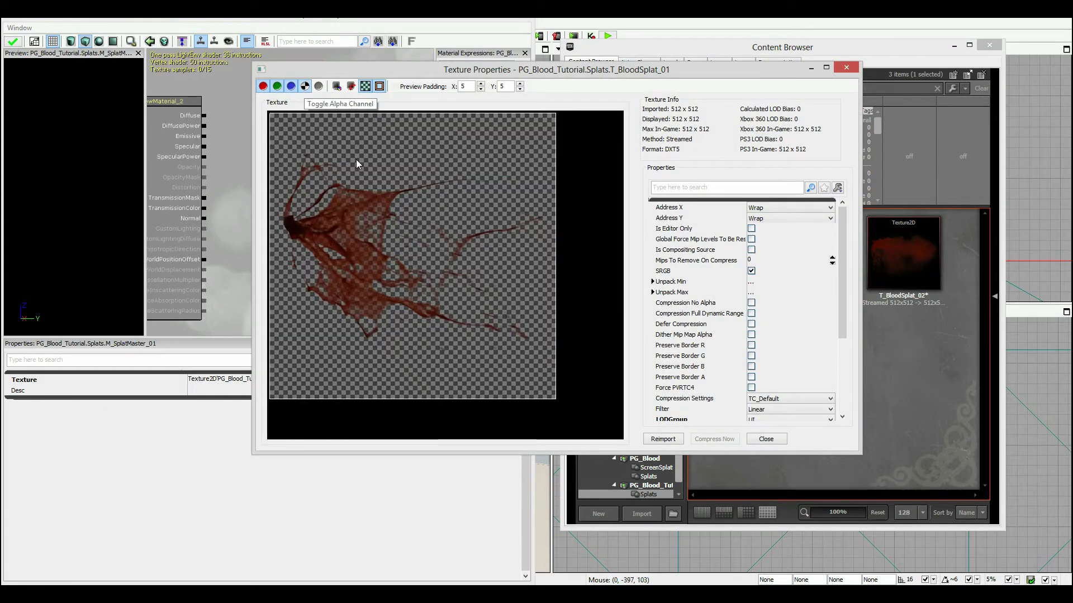
left_click(766, 438)
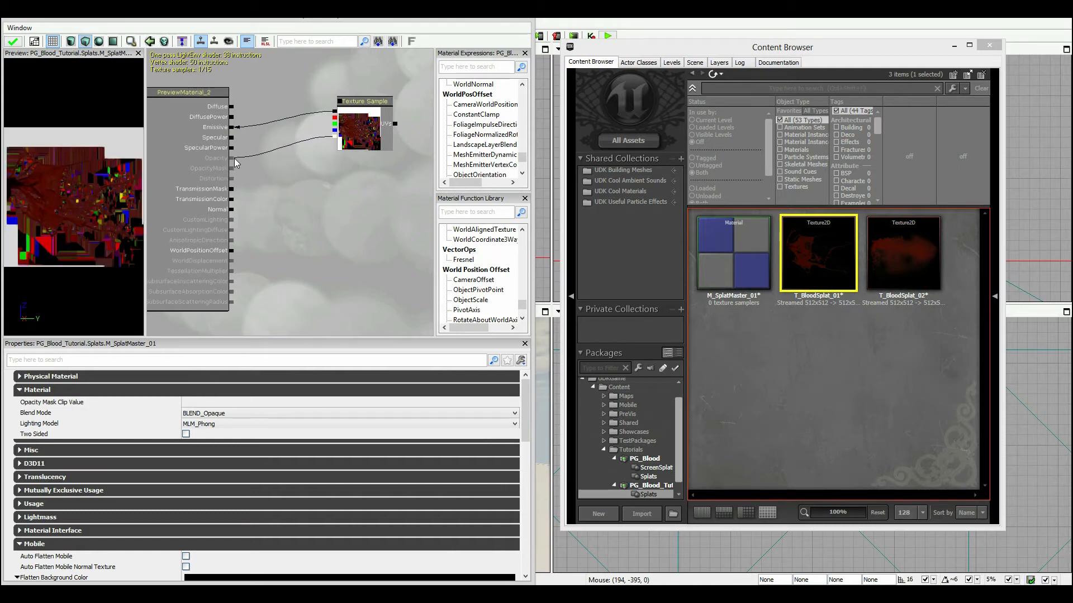
Step: Set Blend Mode to BLEND_Translucent and Lighting Model to MLM_Unlit
left_click(349, 403)
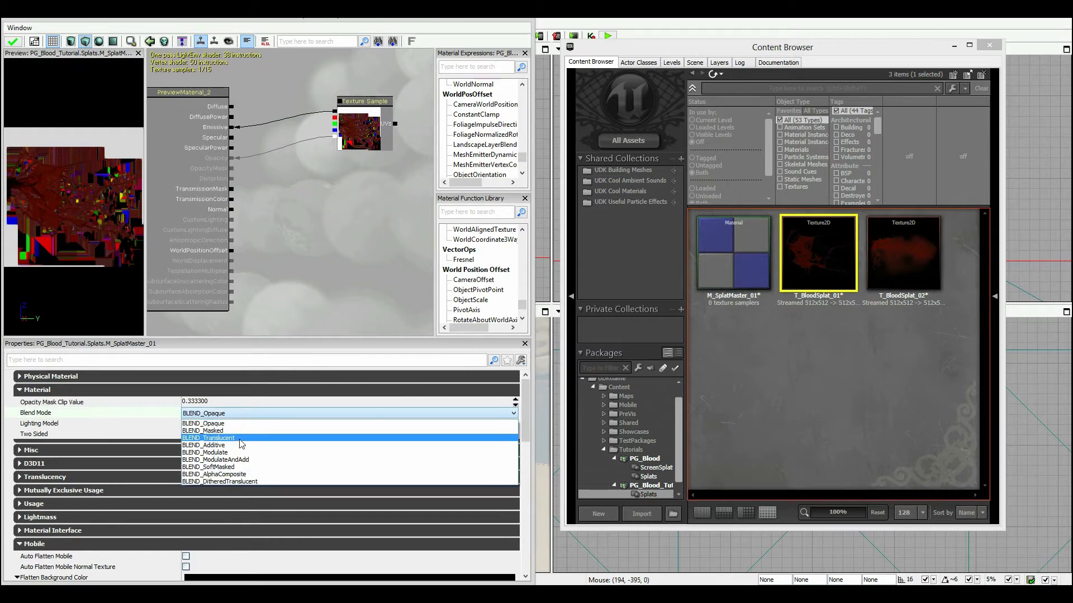
left_click(209, 437)
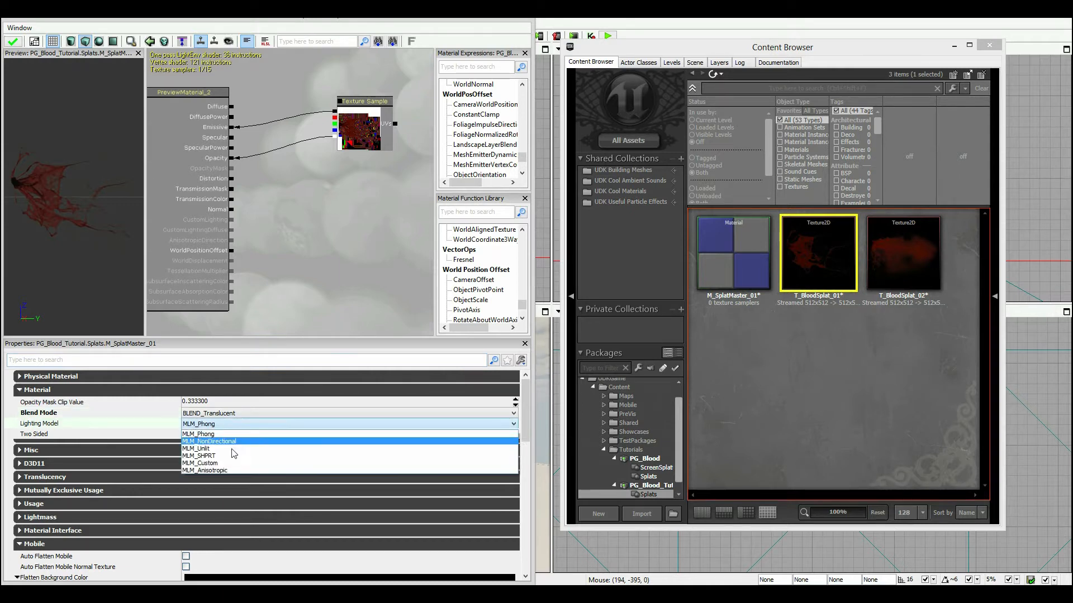
left_click(199, 450)
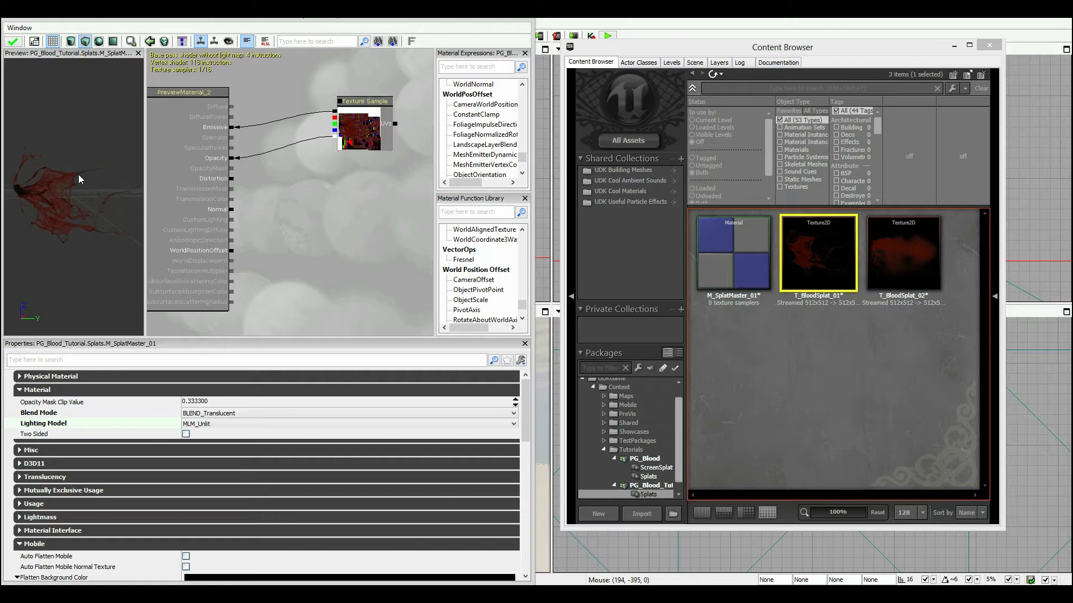
mouse_move(371, 20)
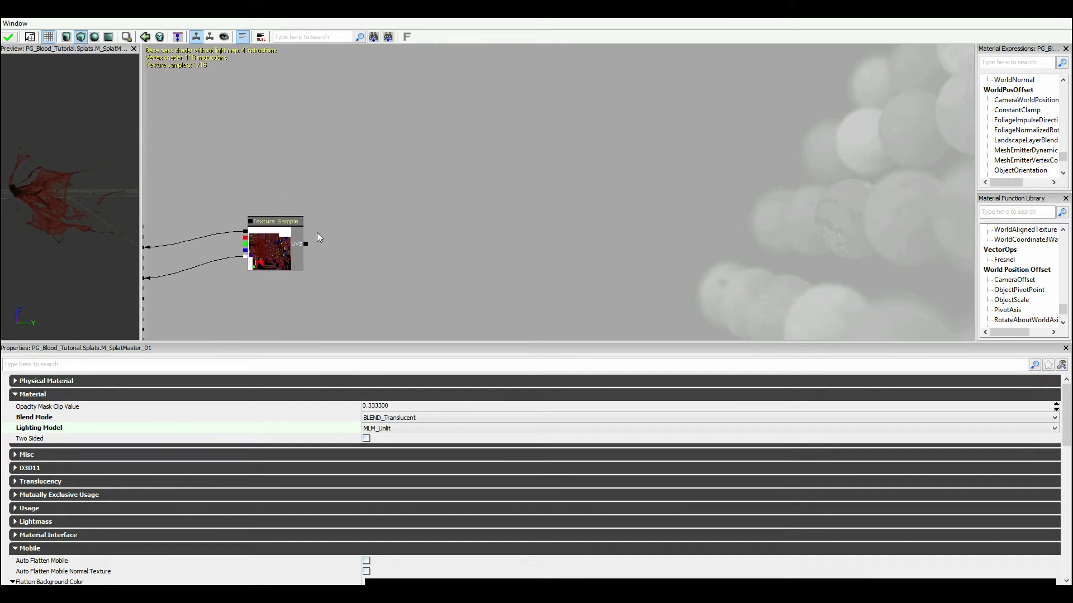
Step: Convert the texture sample into a parameter named BloodDiffuse
right_click(271, 249)
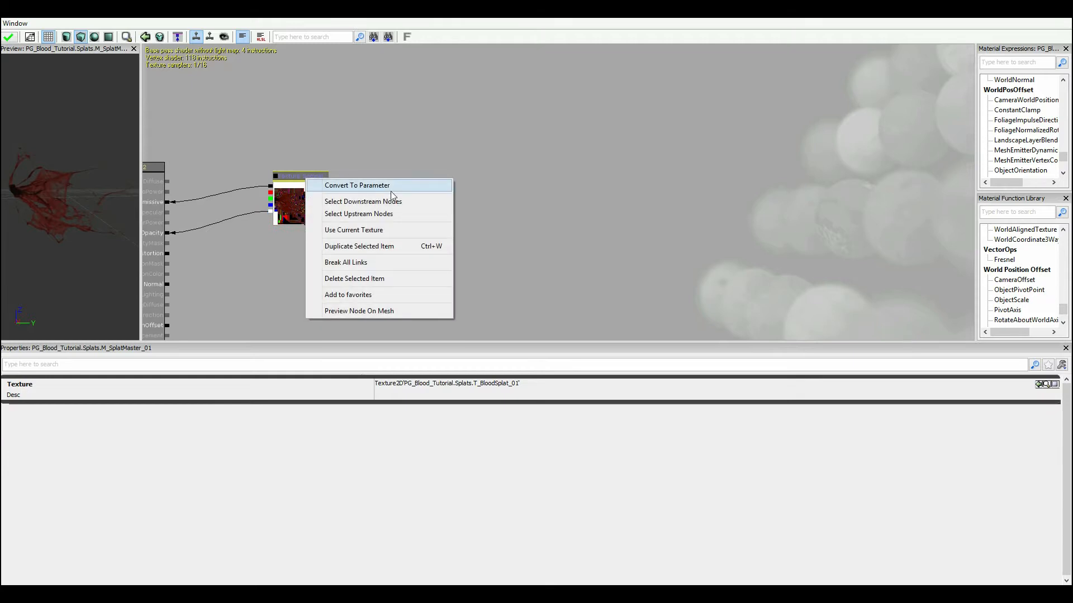
left_click(356, 185)
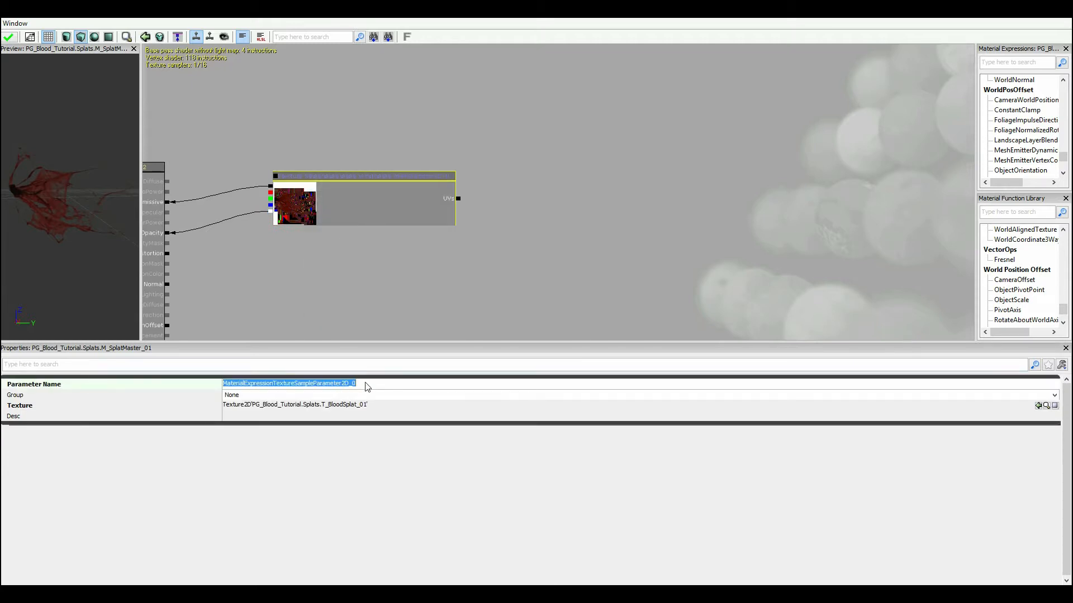
type("B")
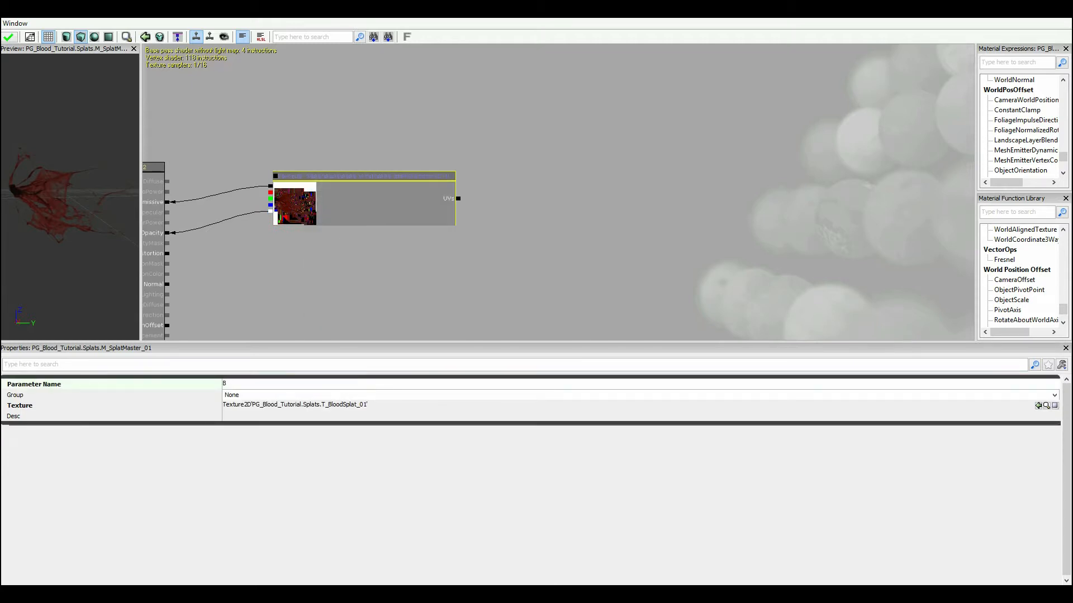
type("BloodDif")
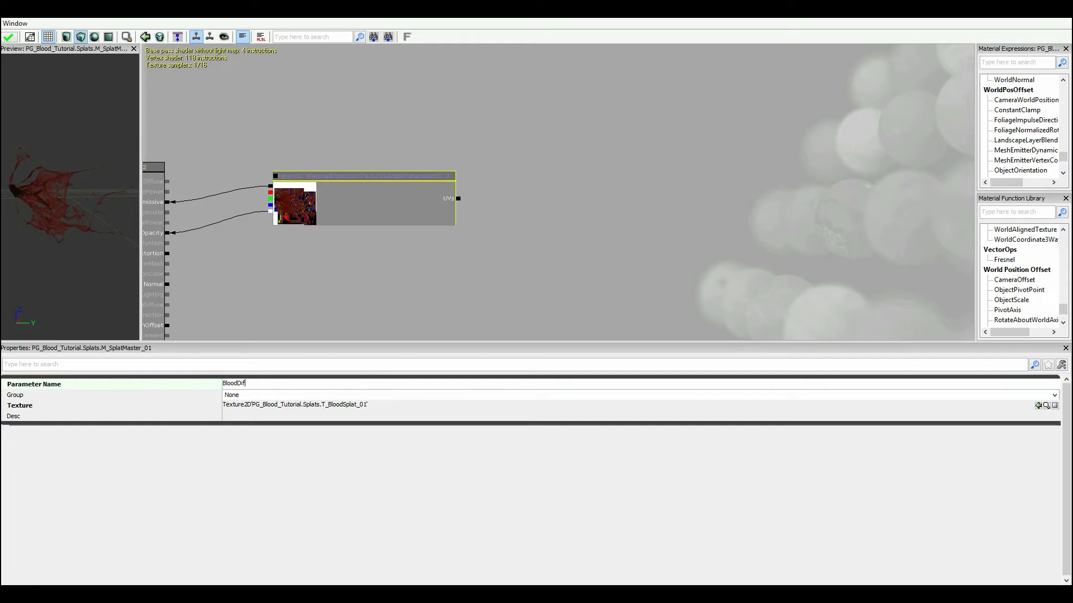
type("fuse")
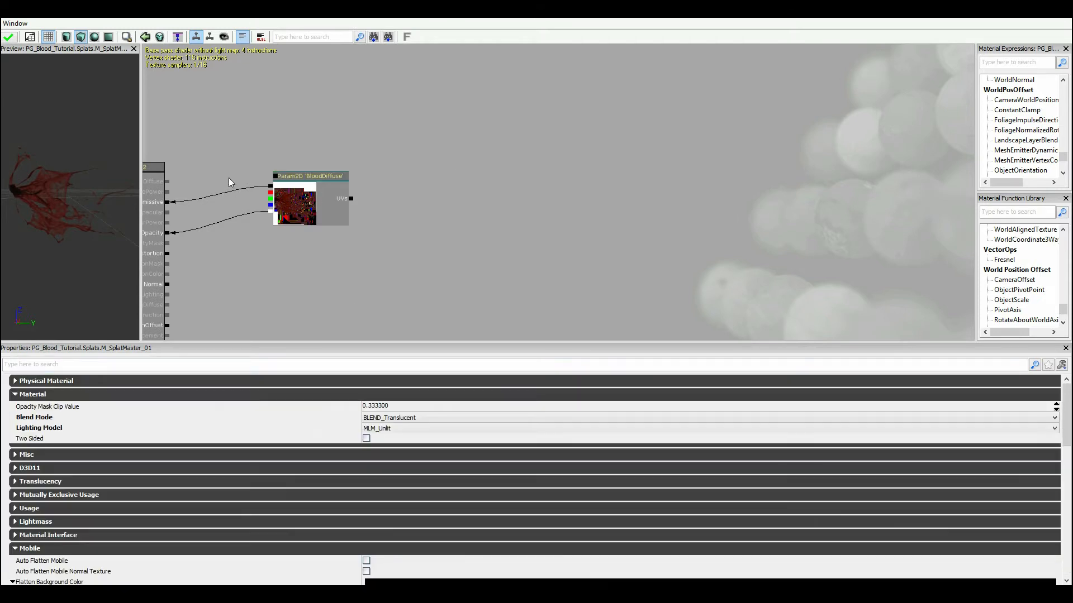
mouse_move(240, 146)
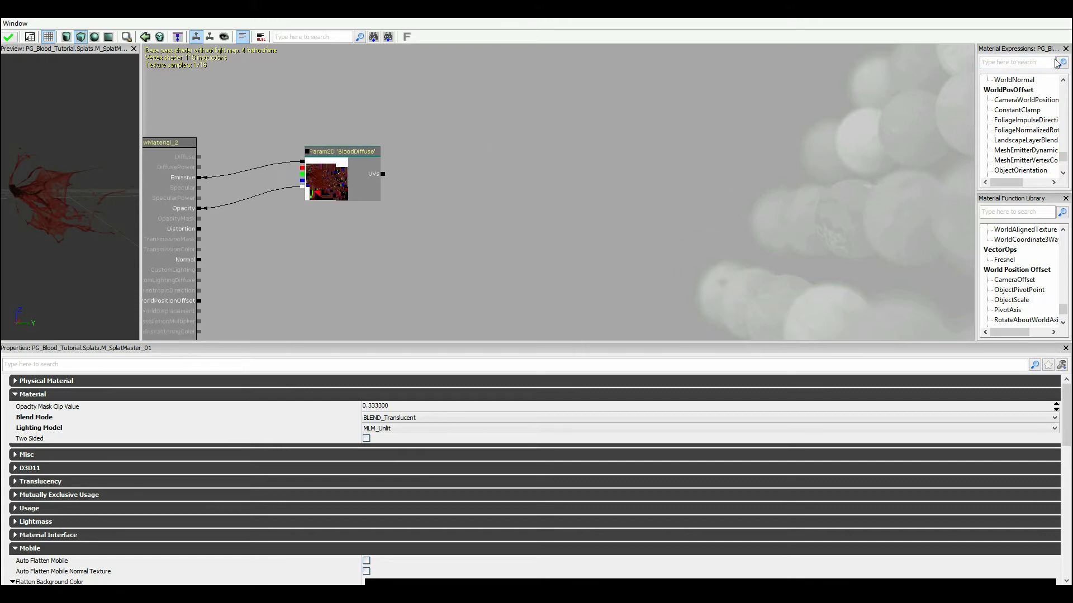
Step: Search Material Expressions for VertexColor to add a Vertex Color node
type("vertex")
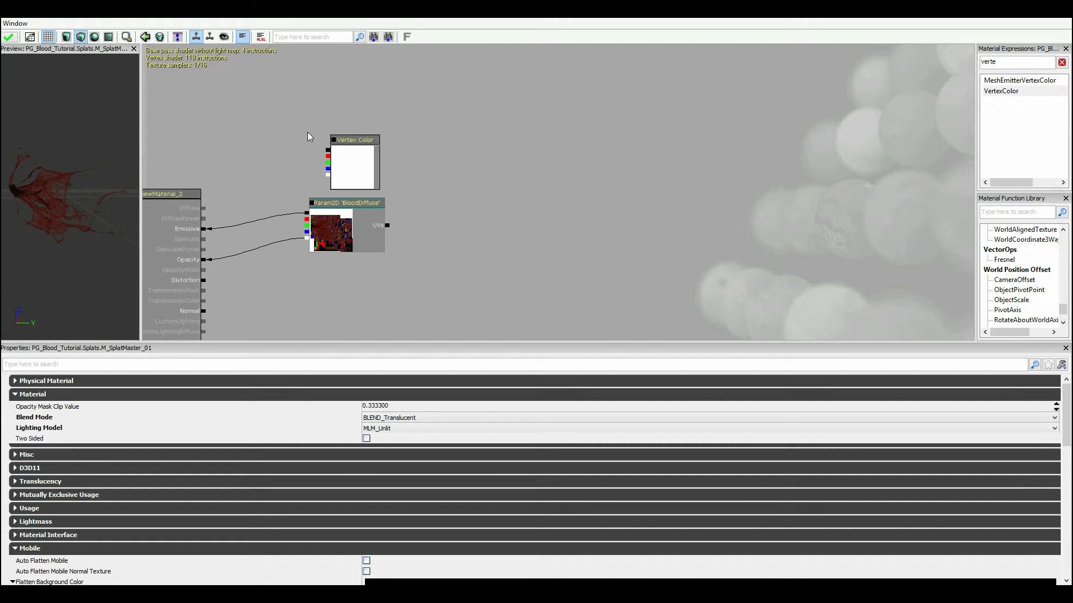
mouse_move(328, 156)
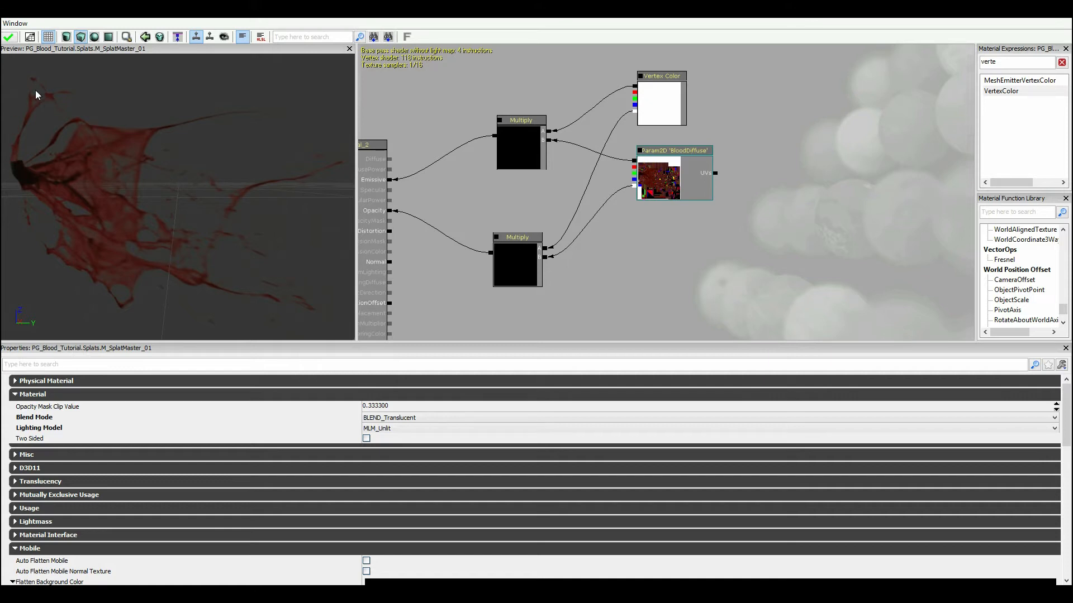
mouse_move(208, 181)
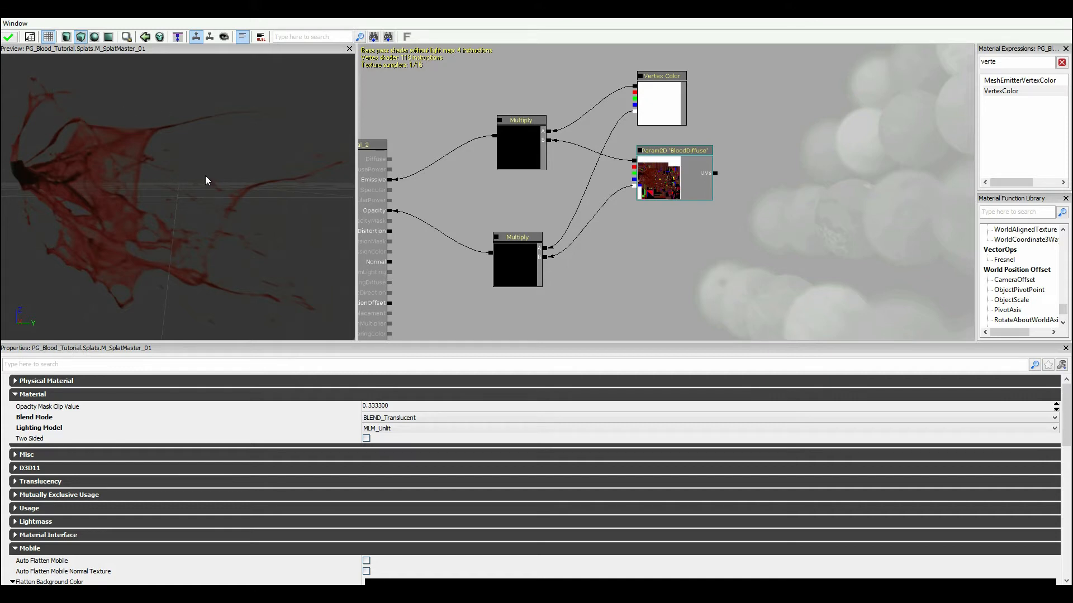
mouse_move(484, 204)
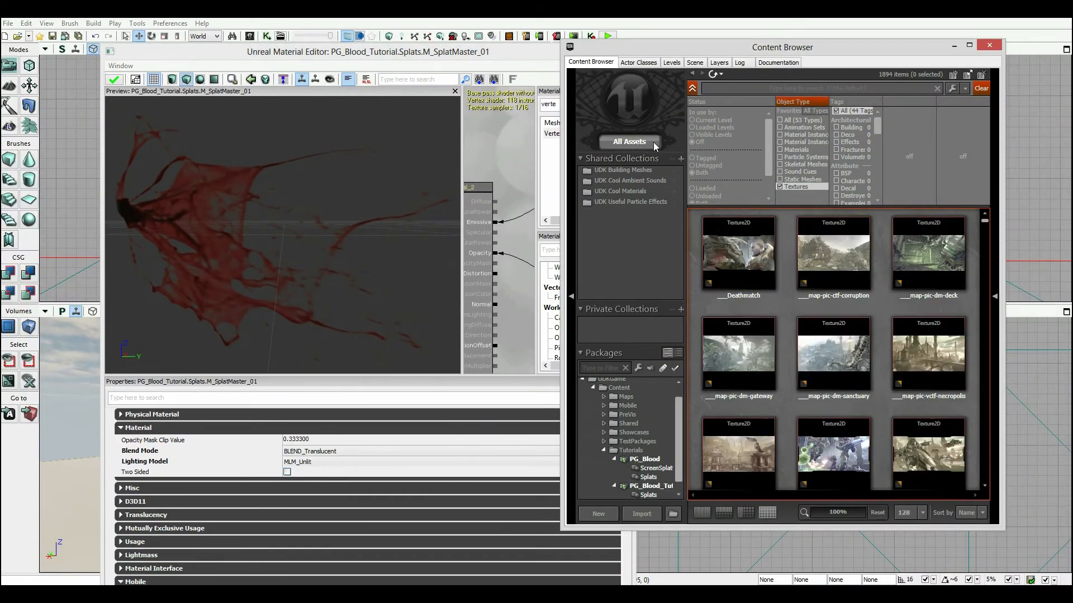
Step: Search the Content Browser for 'noise' and select the cloudy noise texture
type("noise")
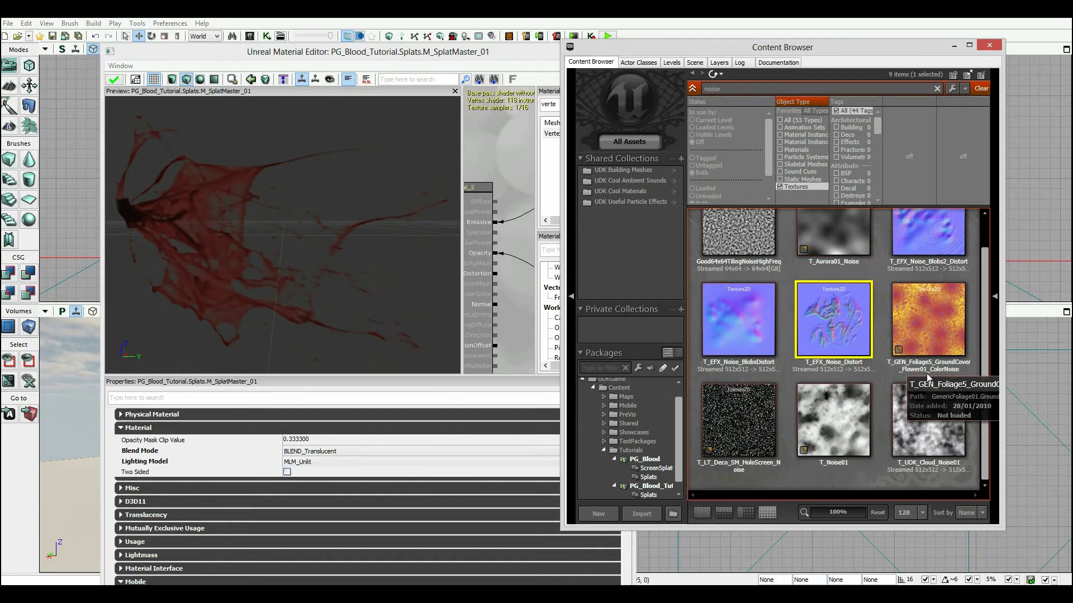
left_click(928, 420)
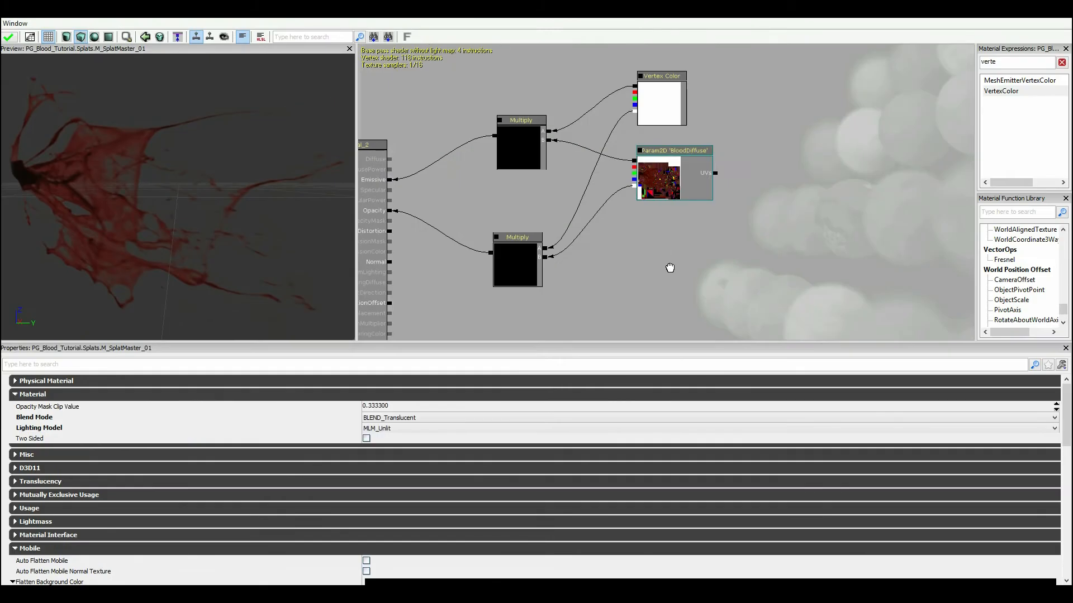
Step: Add a New TextureObject node and assign the selected cloudy noise texture to it
right_click(670, 267)
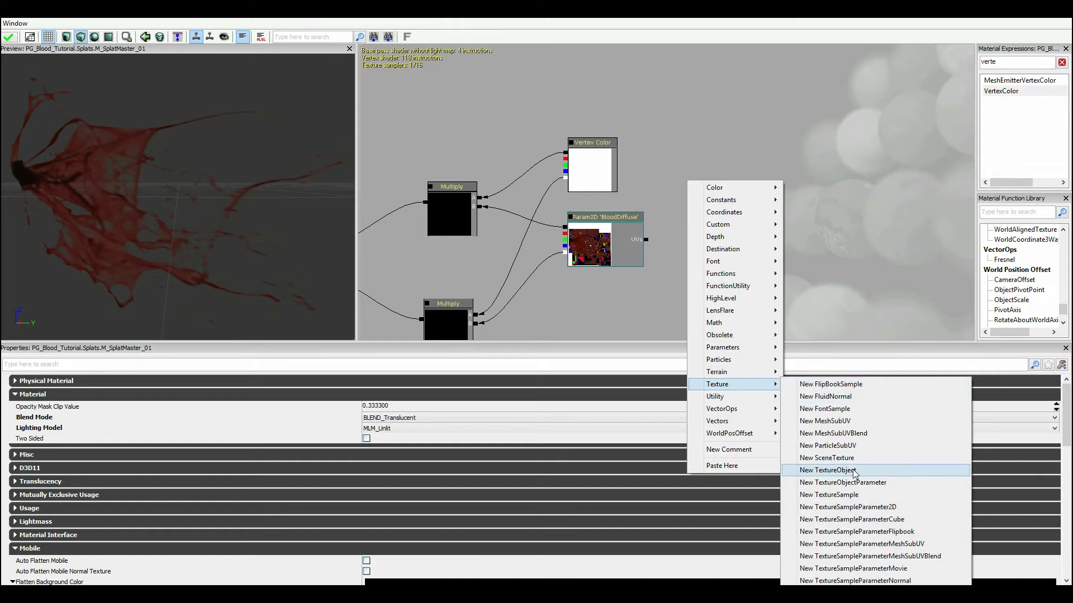
left_click(826, 470)
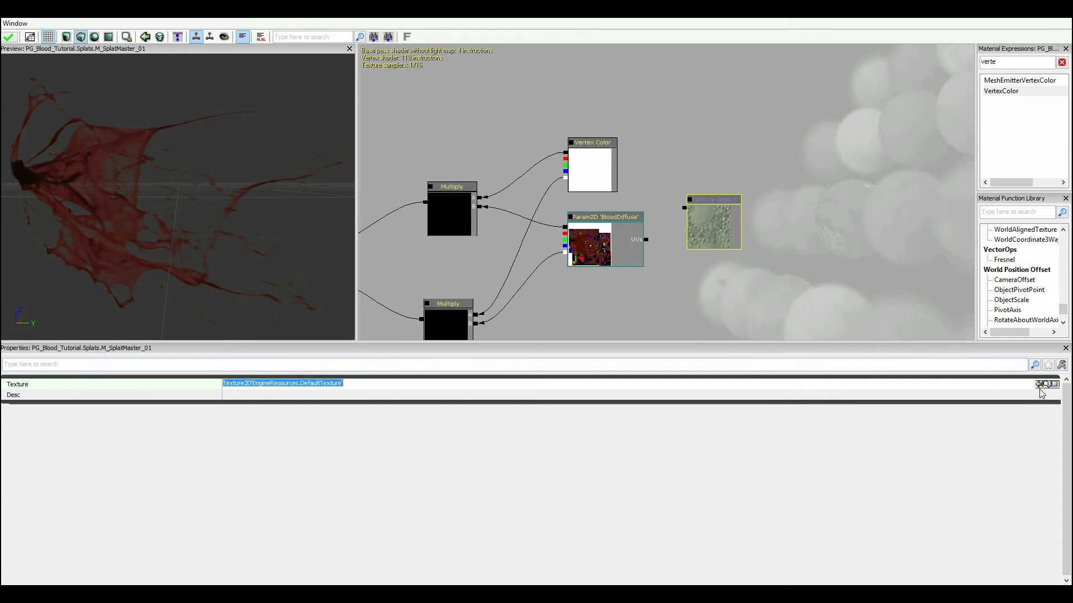
left_click(1037, 383)
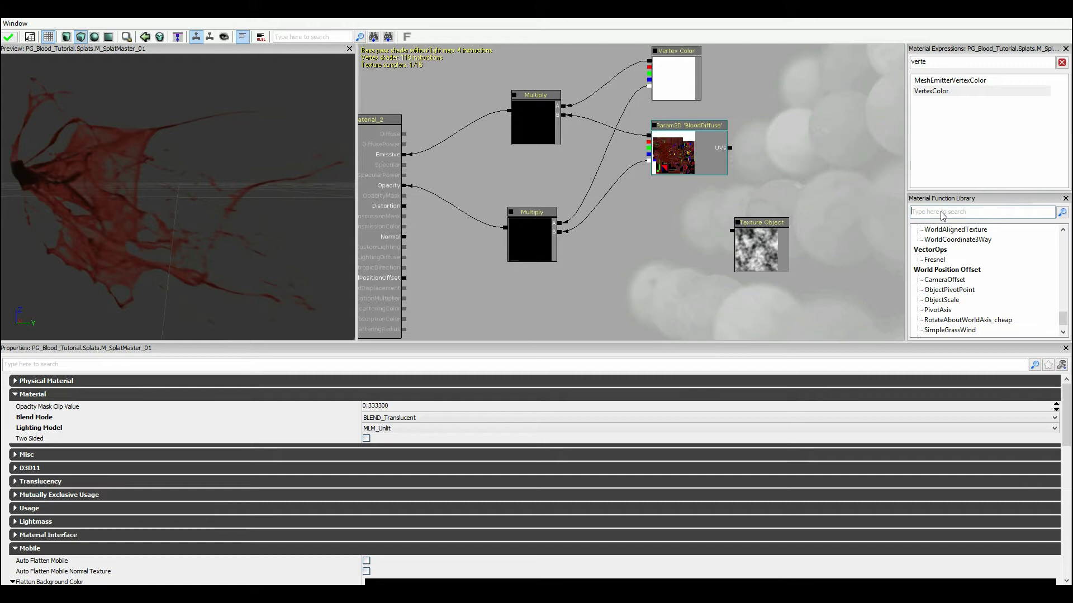
Step: Bring in Motion_4WayChaos fed by the noise Texture Object and preview it on the mesh
type("4wa")
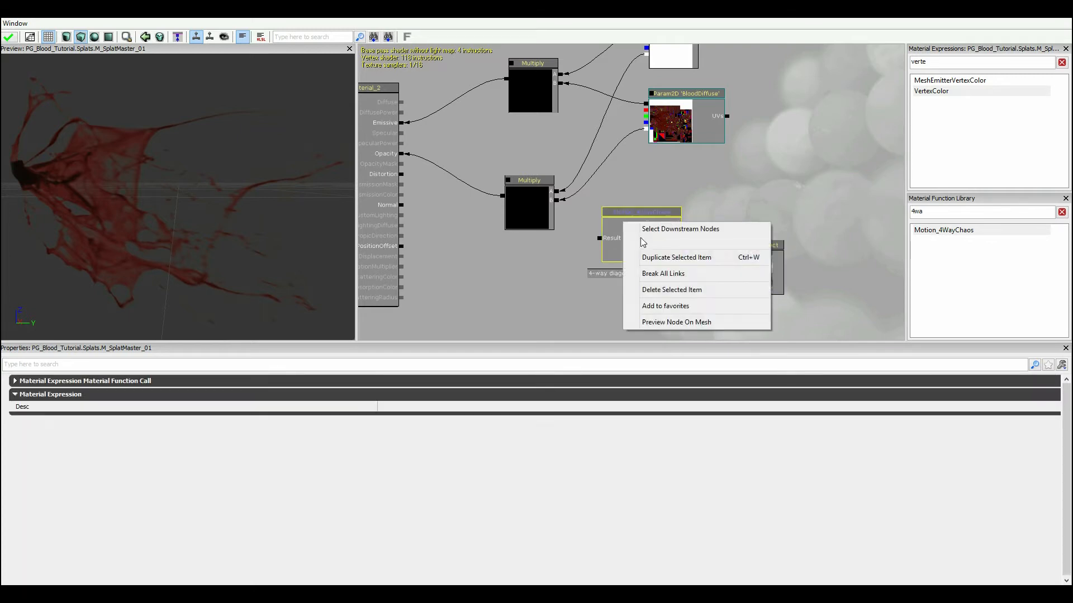
left_click(676, 322)
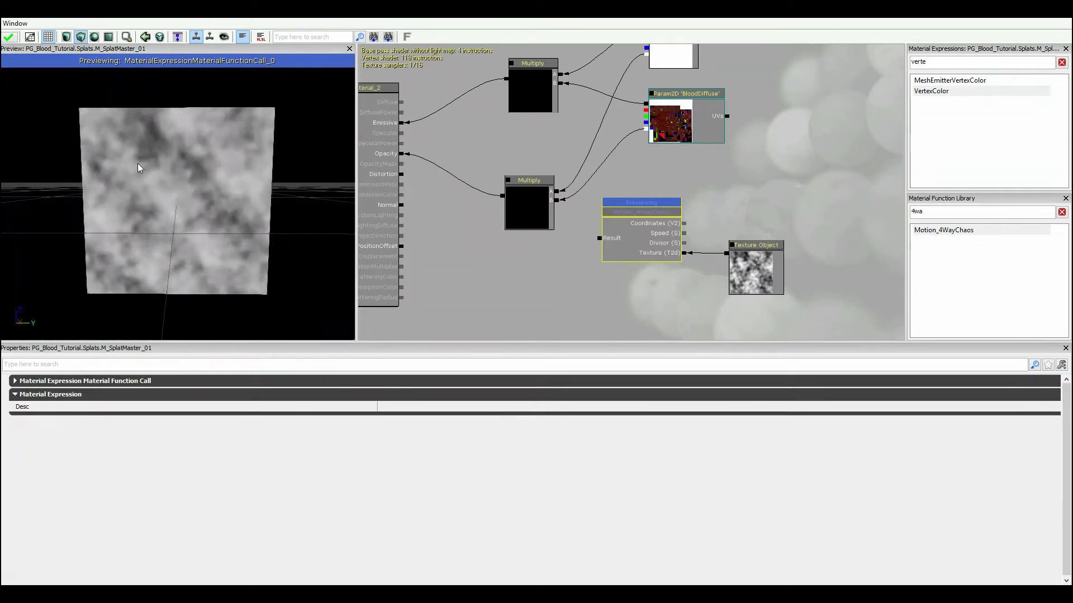
left_click(755, 271)
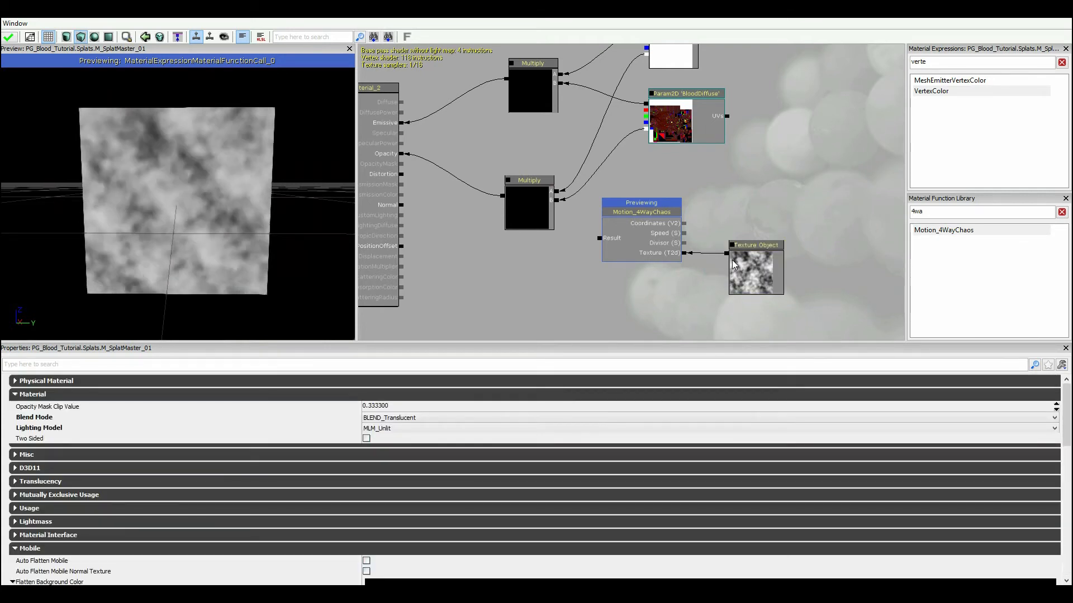
right_click(756, 263)
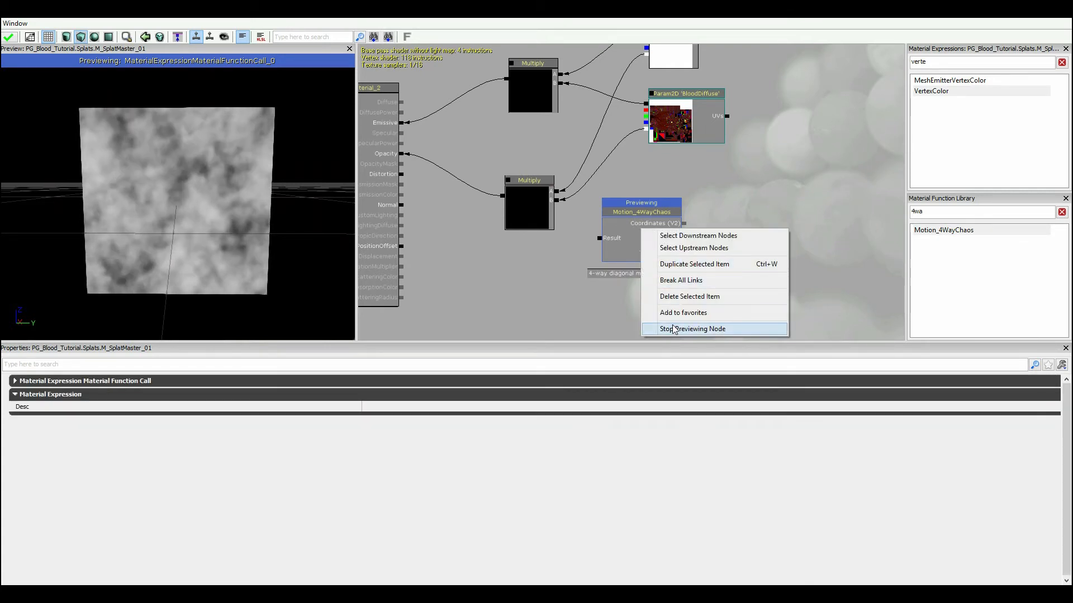
left_click(691, 329)
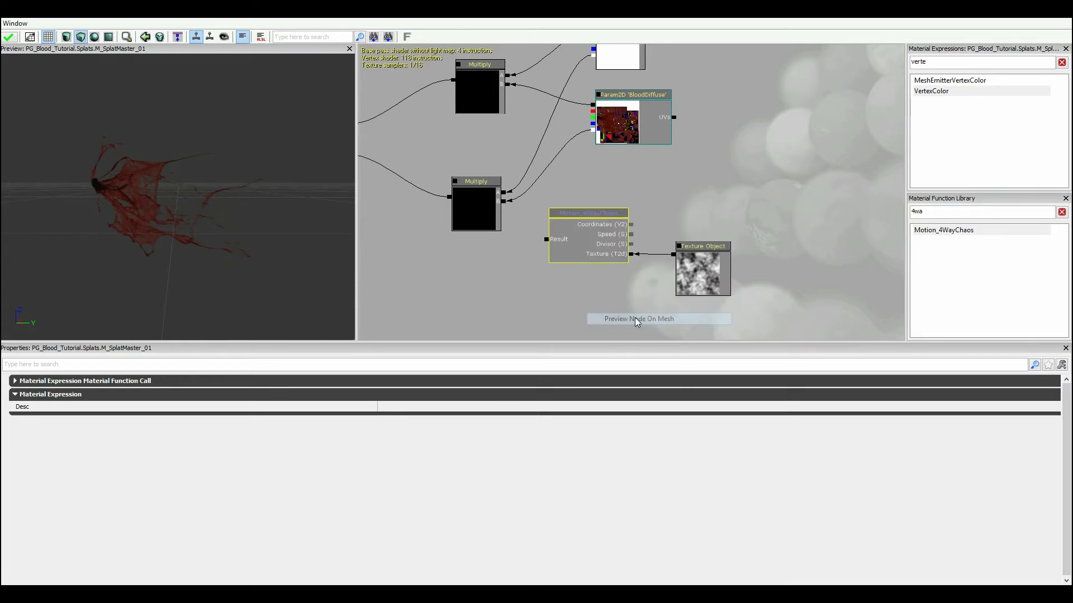
left_click(637, 318)
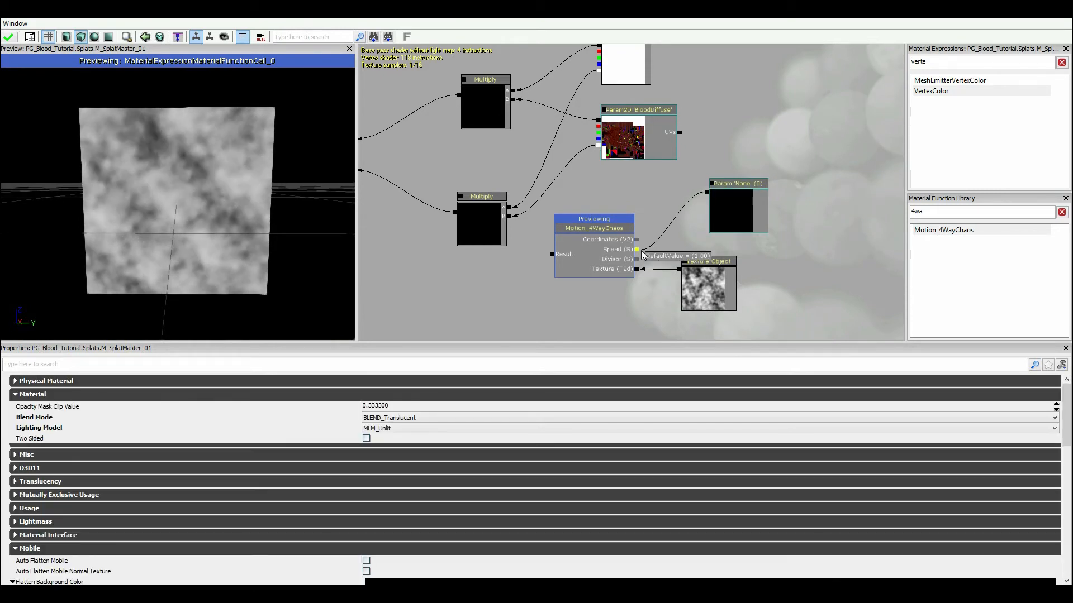
Step: Wire a ScalarParameter named BloodPulseSpeed with default 0.2 into the chaos Speed input
left_click(737, 183)
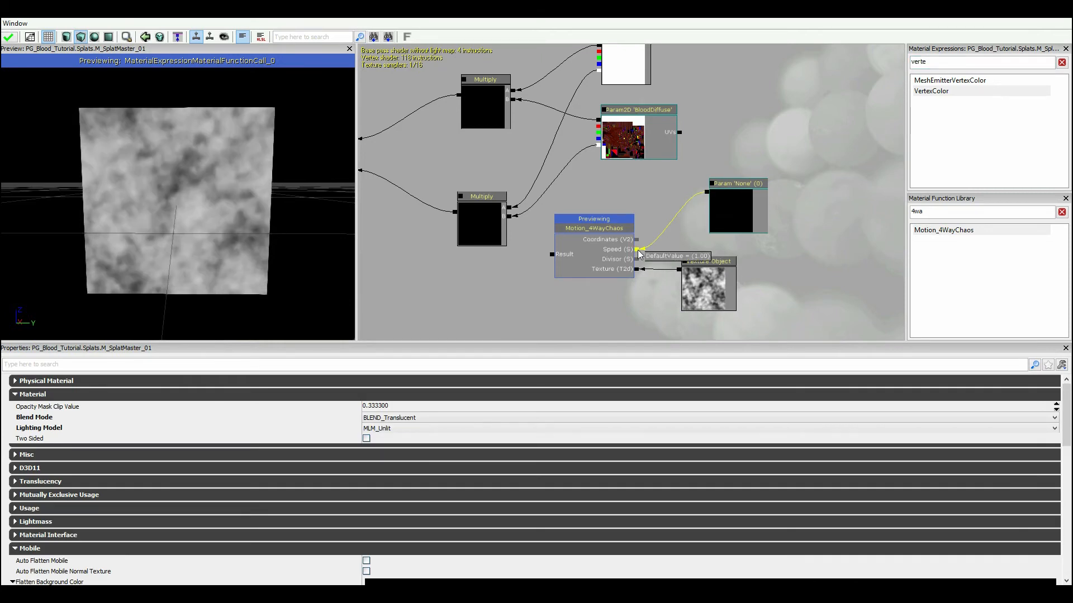
left_click(593, 227)
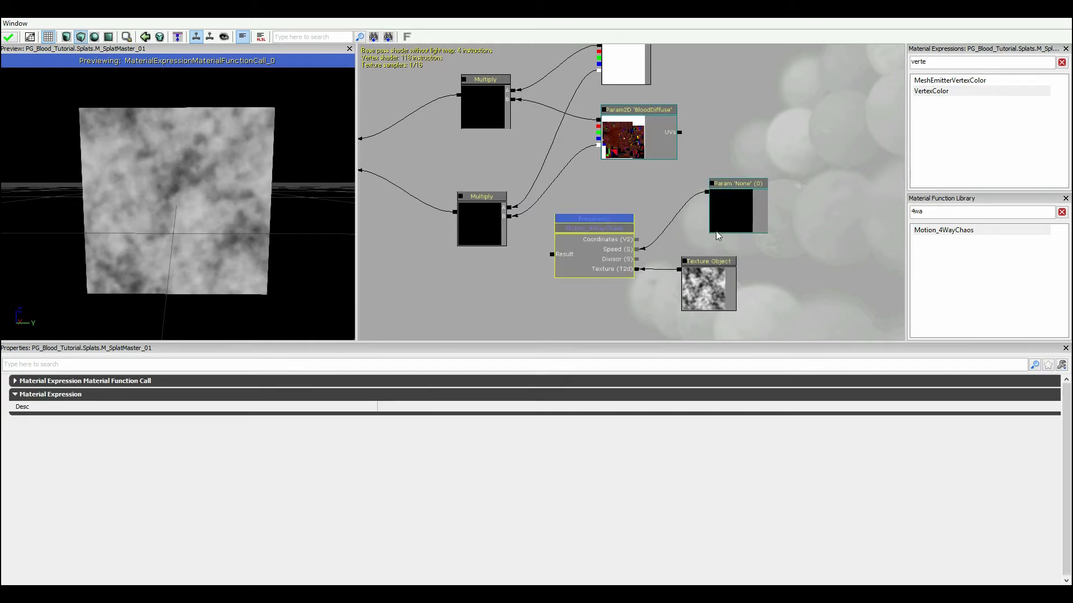
left_click(736, 209)
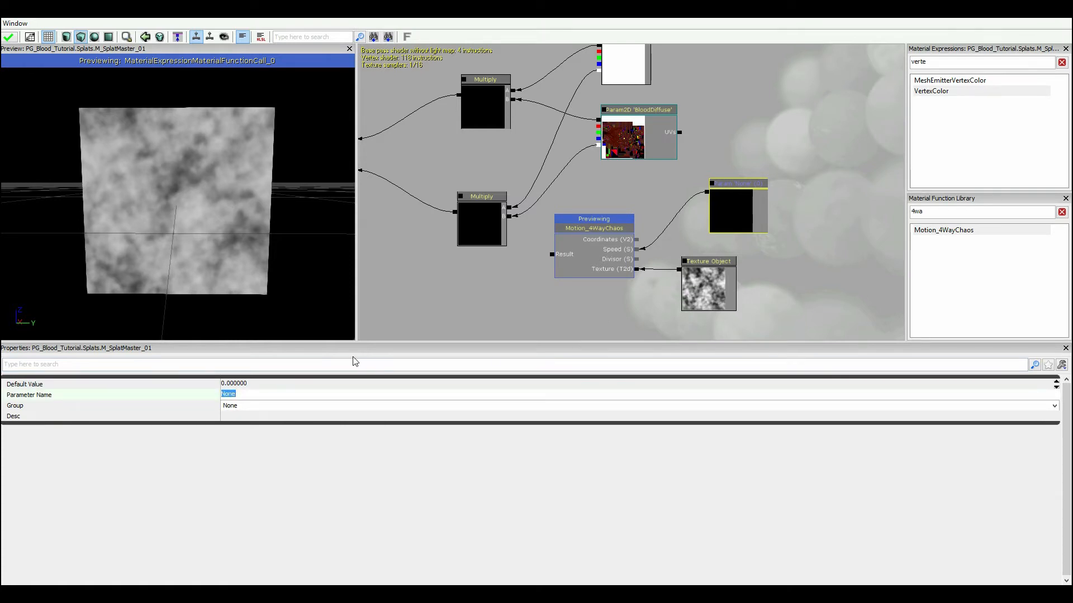
type("B")
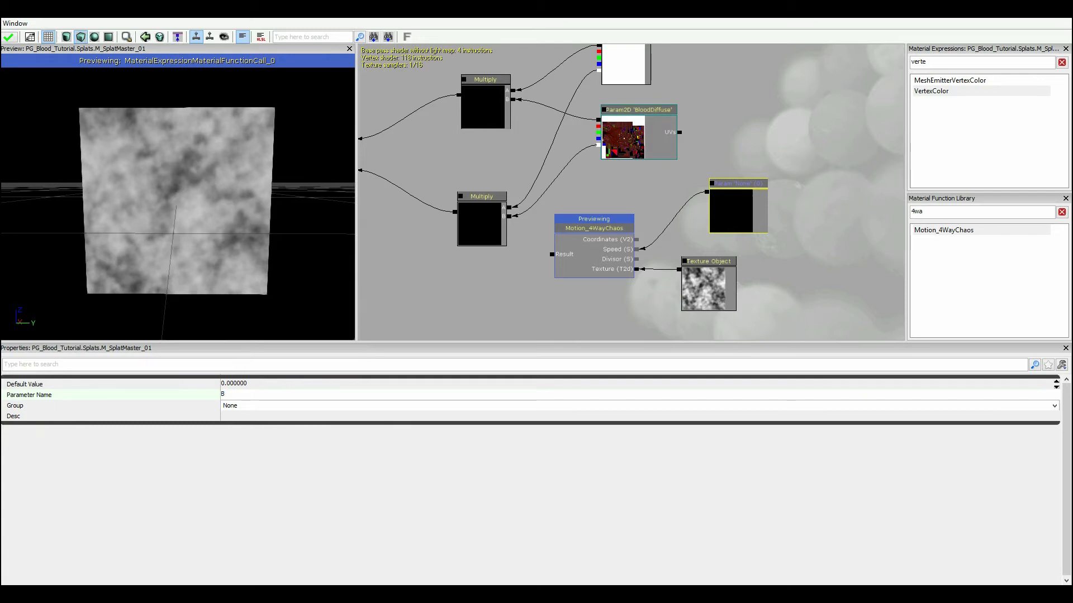
type("BloodPulseSpeed")
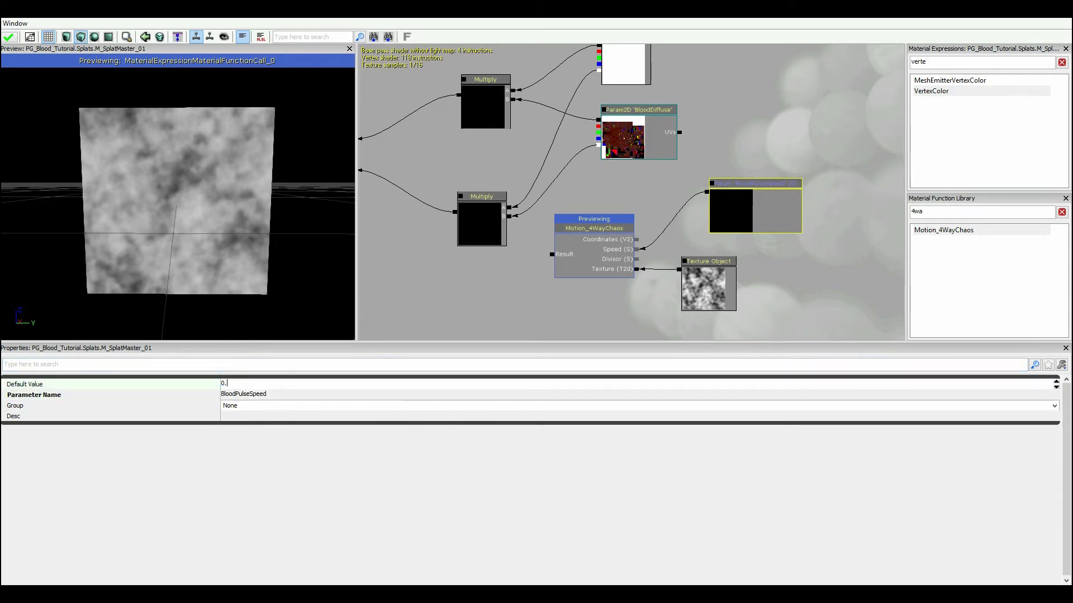
type("0.200000")
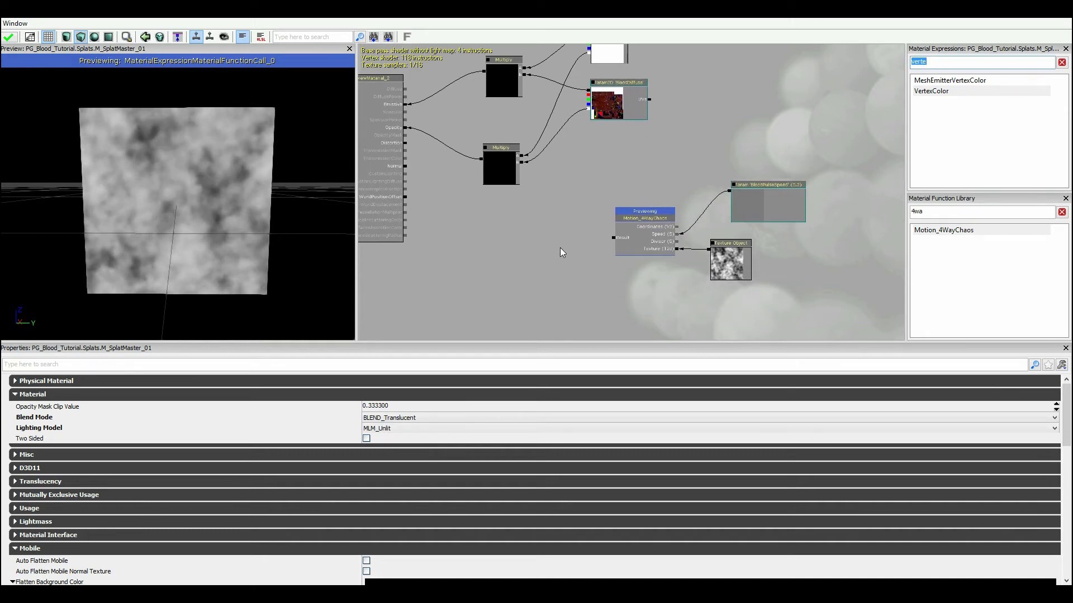
Step: Feed the chaos output into a Power node with a Constant exponent of 5 and preview it
type("power")
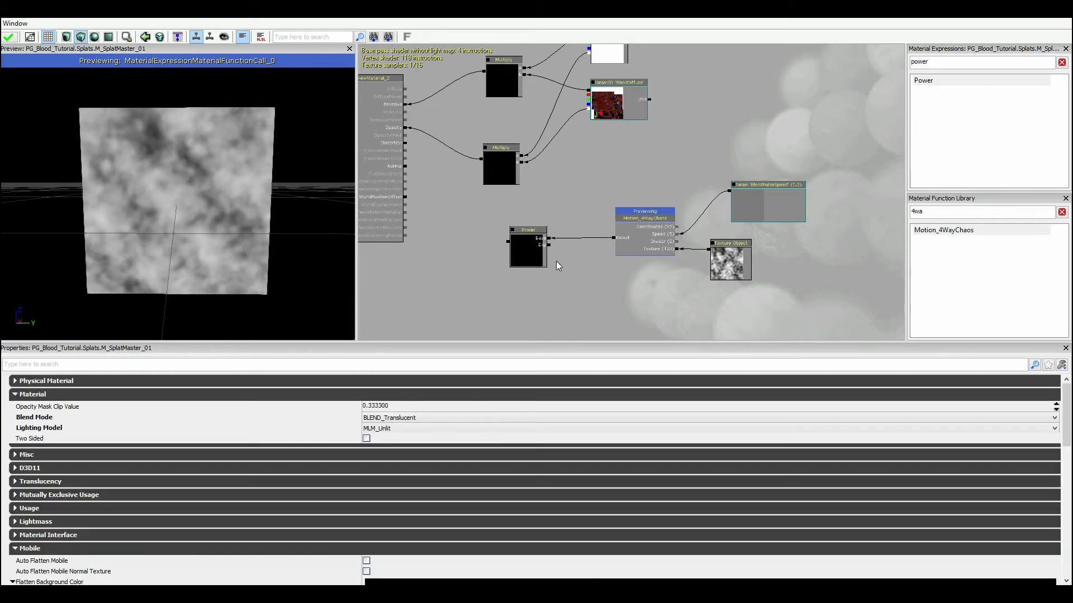
left_click(527, 246)
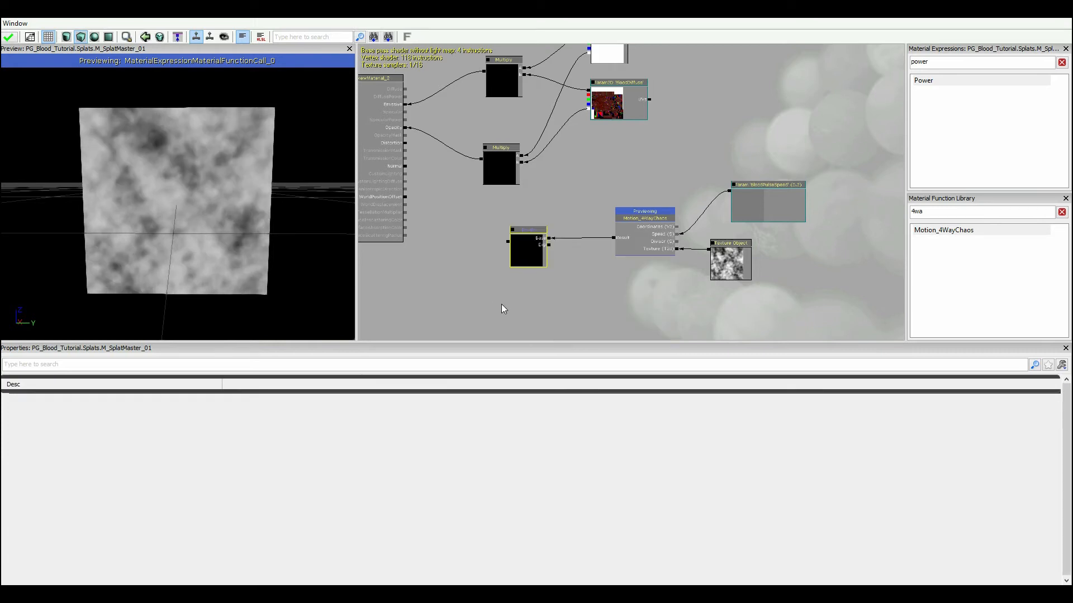
left_click(527, 230)
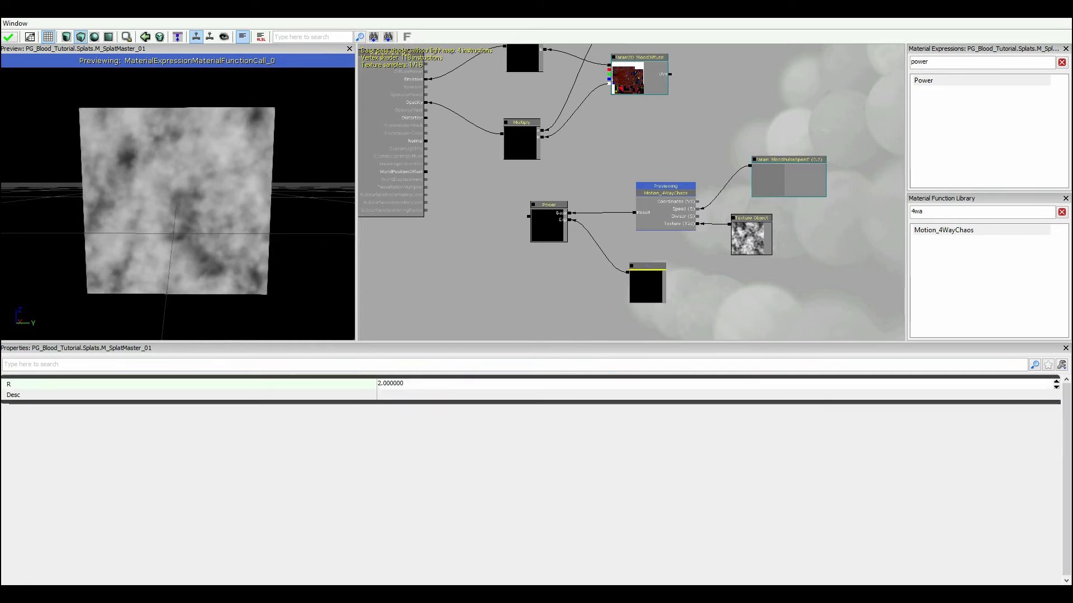
right_click(548, 224)
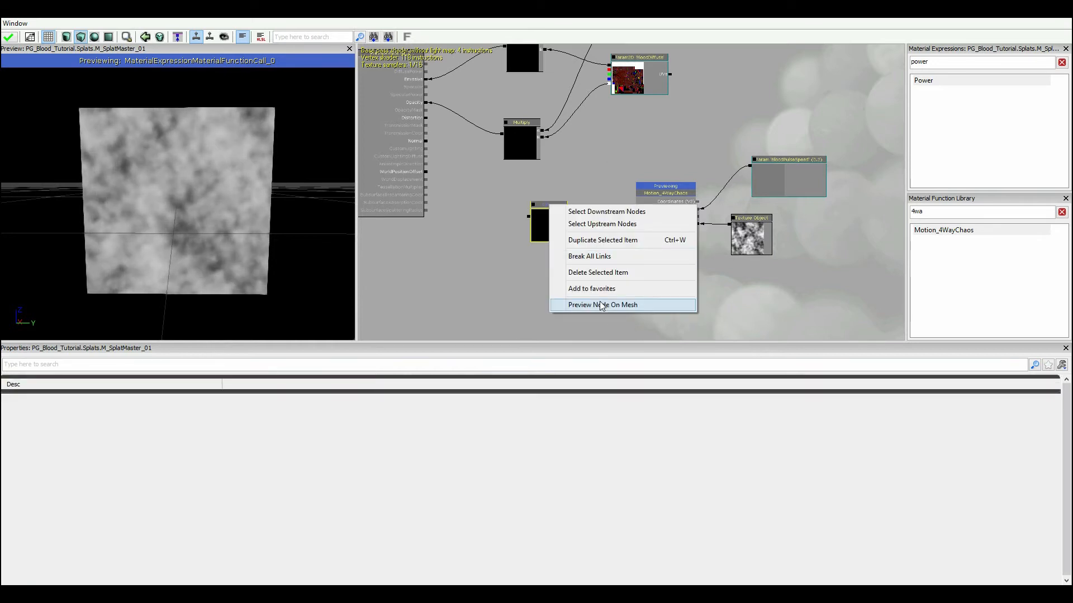
left_click(601, 304)
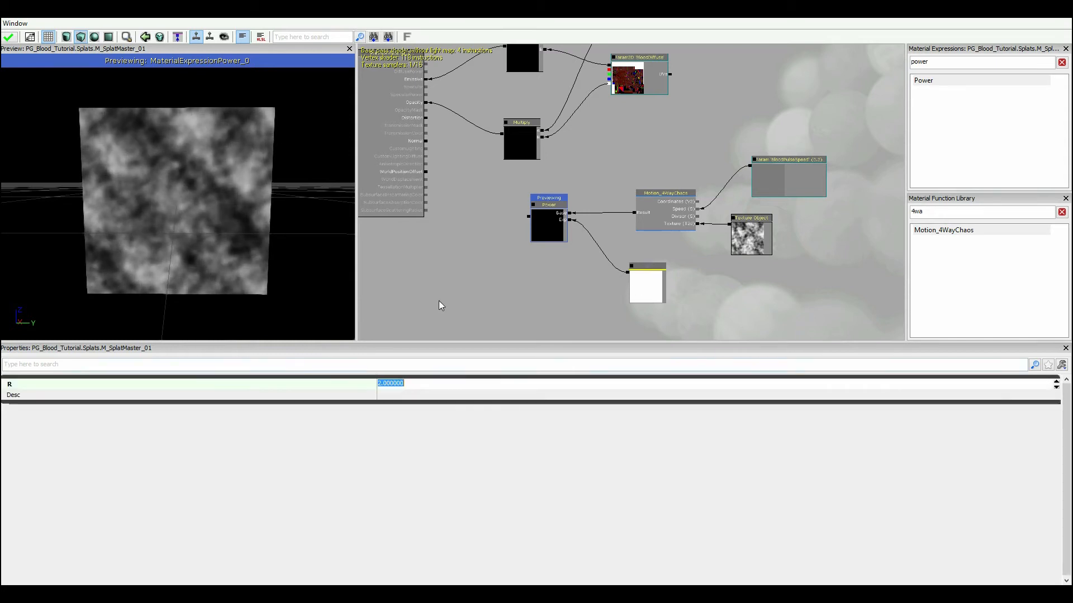
type("4.000000")
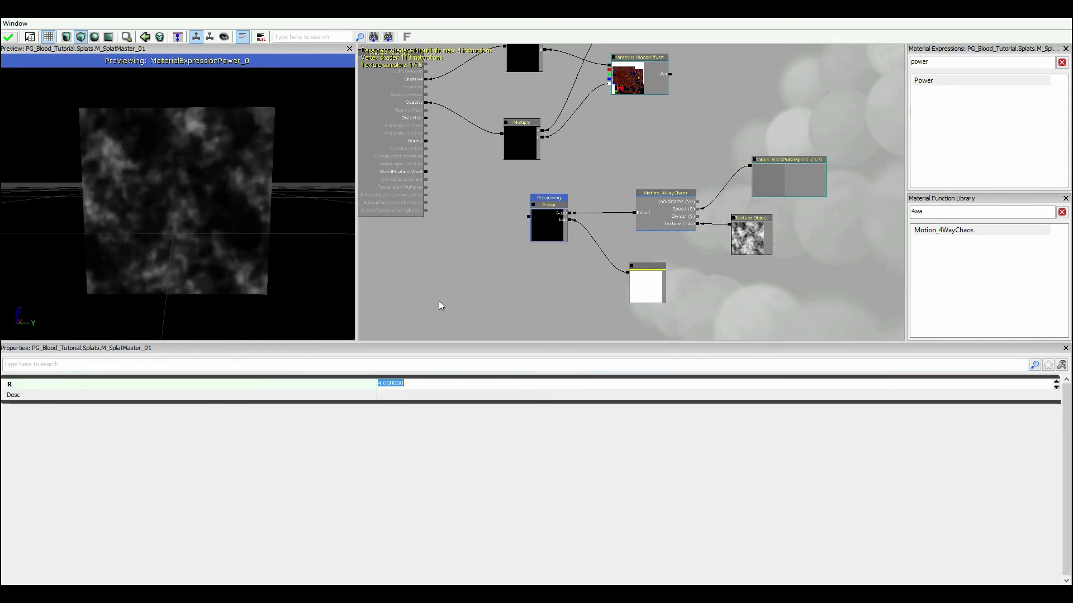
type("5.000000")
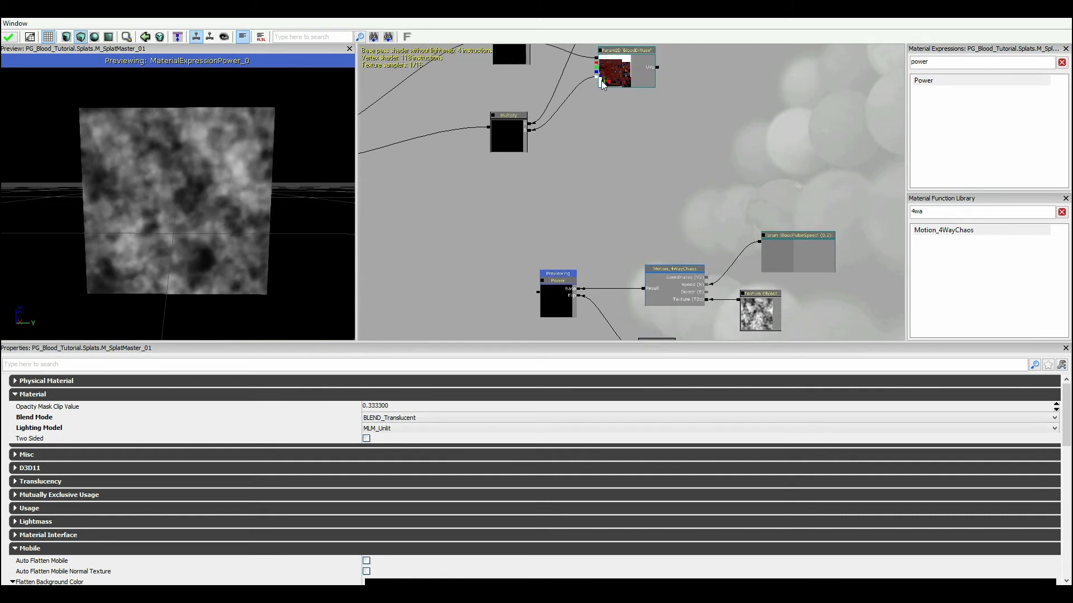
Step: Add a Blood-named scalar parameter and a Multiply node taking the Power result
left_click(614, 193)
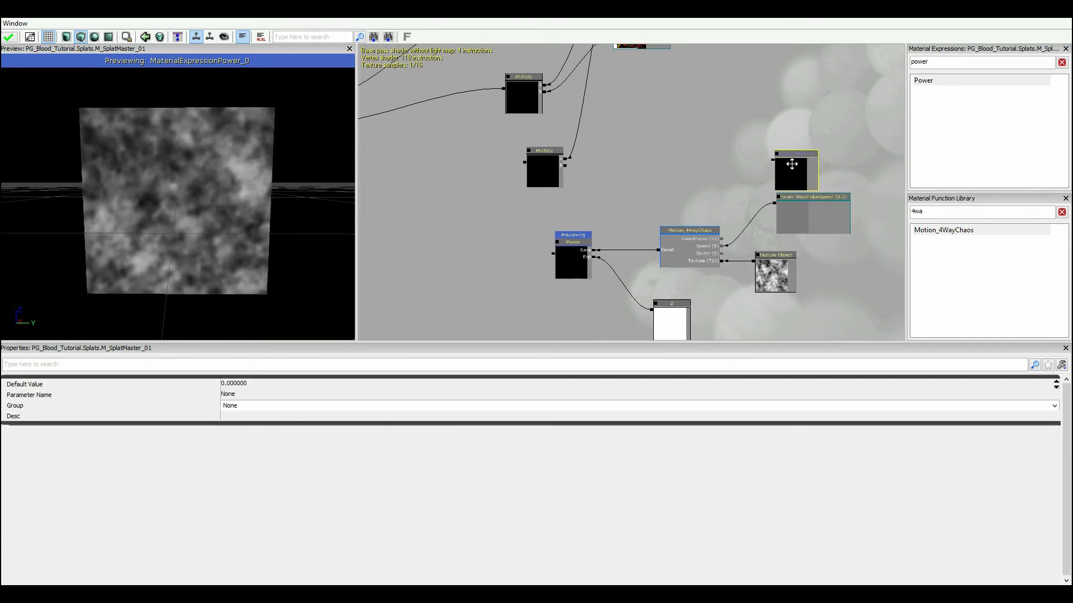
left_click(228, 395)
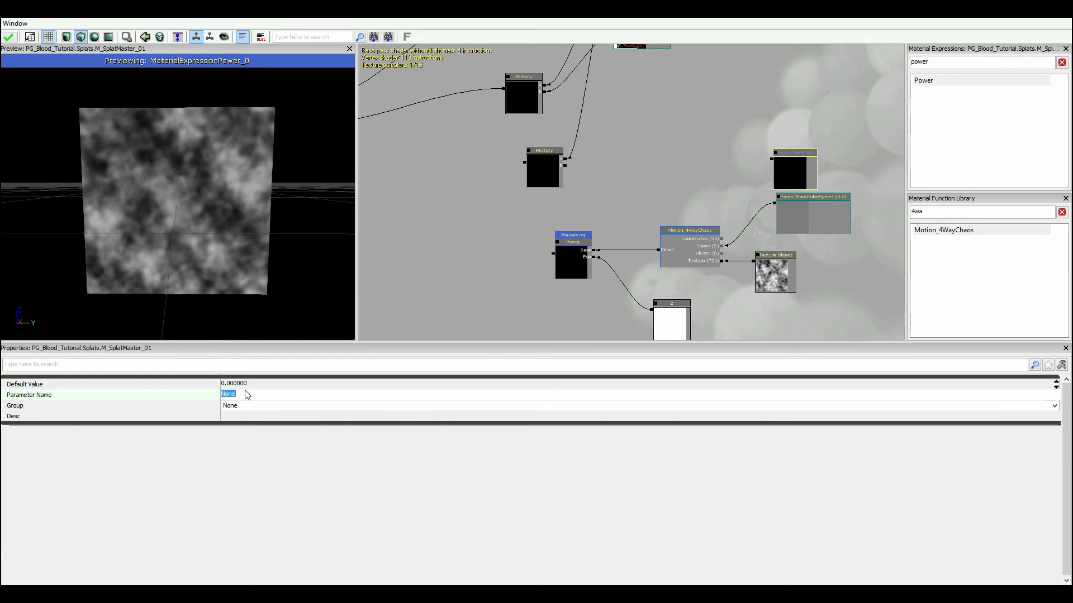
type("Blood")
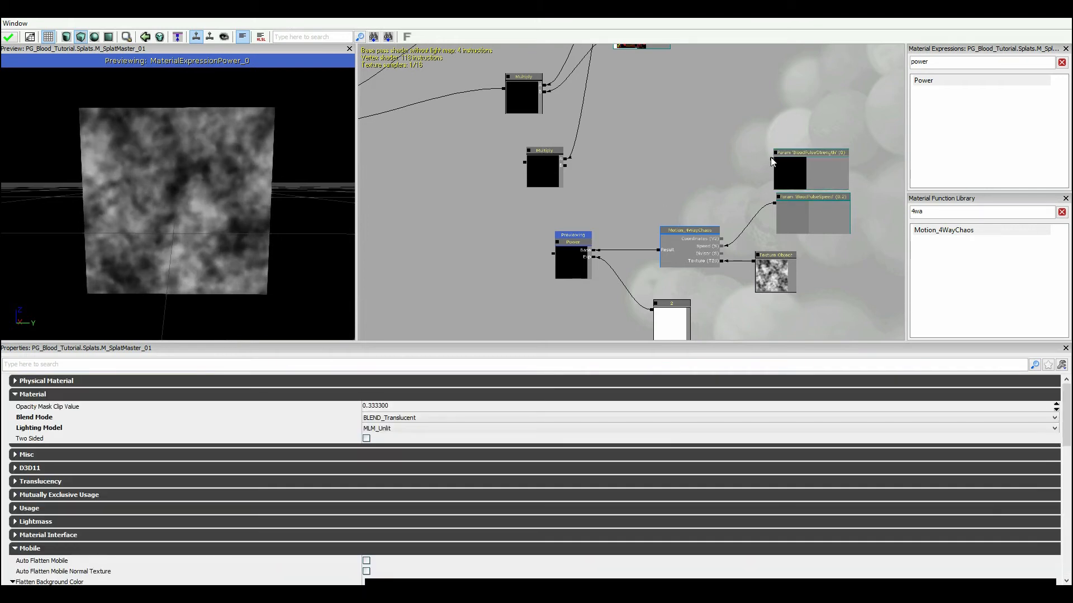
left_click_drag(568, 168, 772, 164)
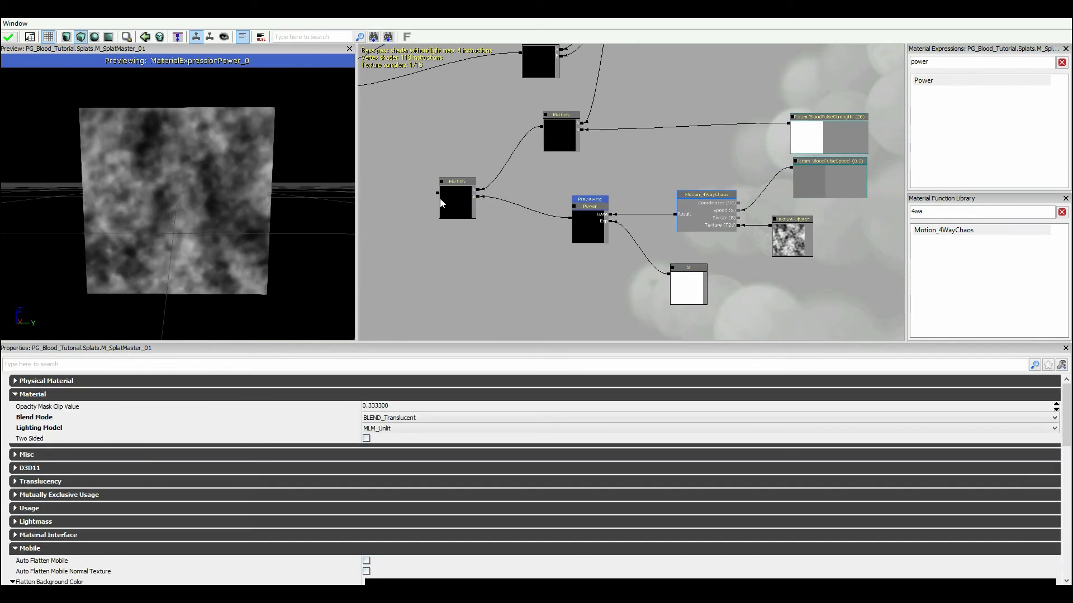
Step: Add a ConstantClamp after the Multiply and feed it into another Multiply near the material inputs
left_click(457, 175)
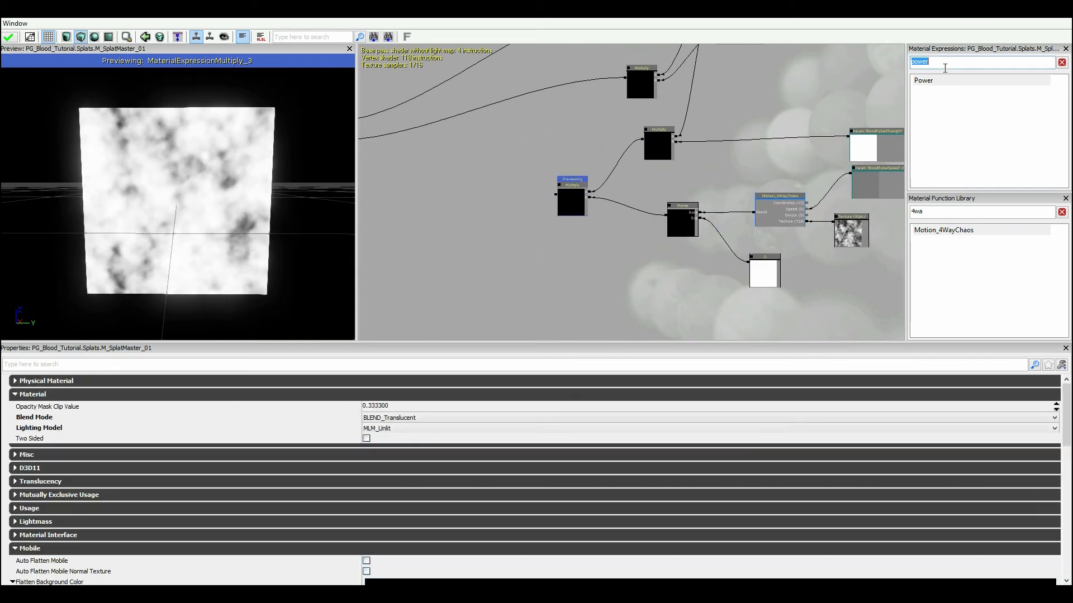
type("clamp")
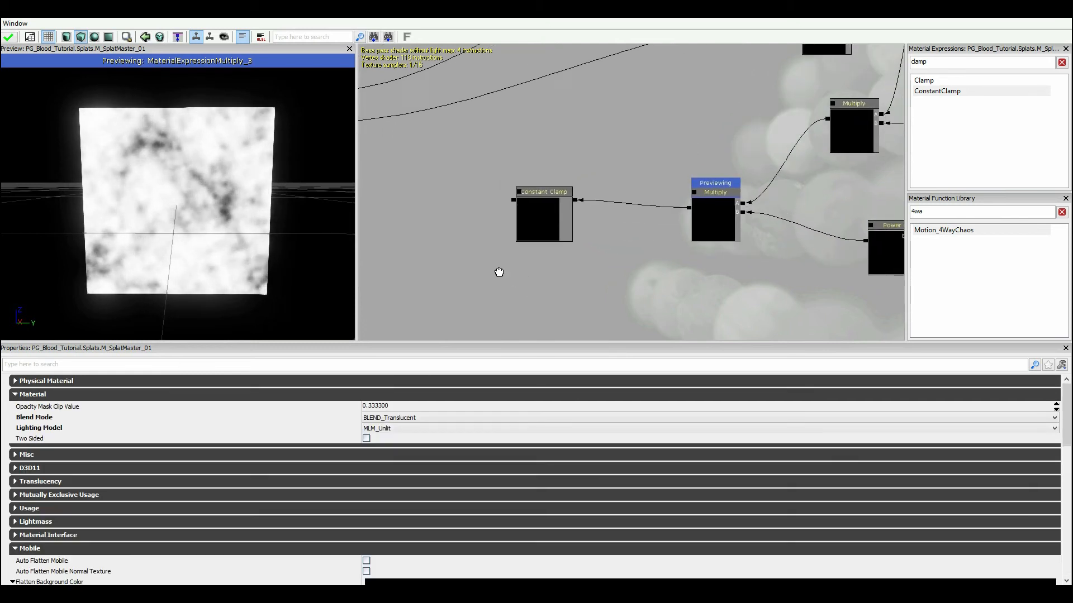
left_click_drag(498, 272, 476, 232)
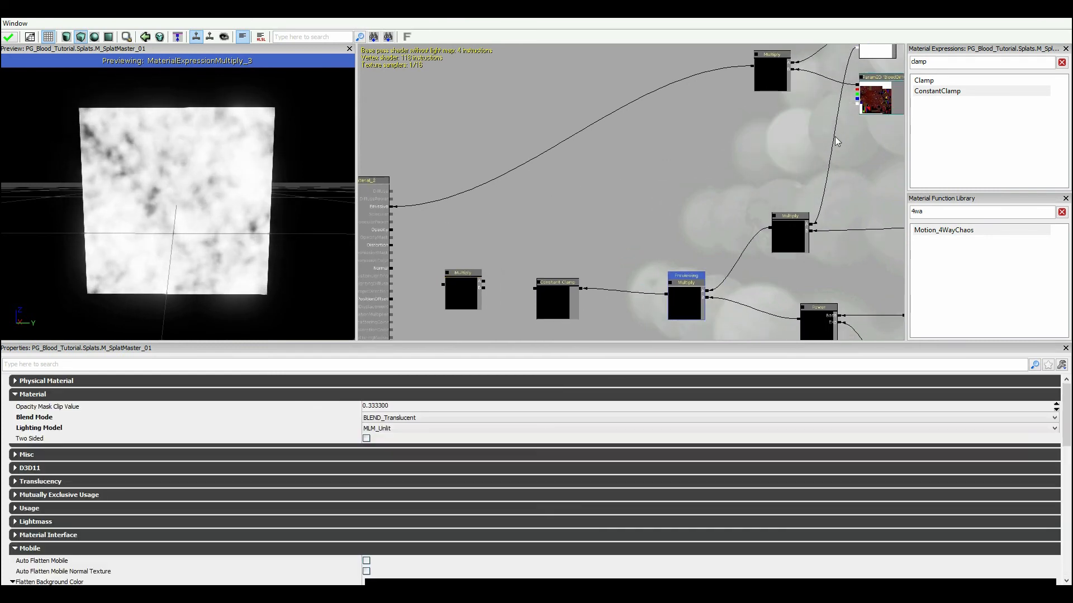
left_click(556, 282)
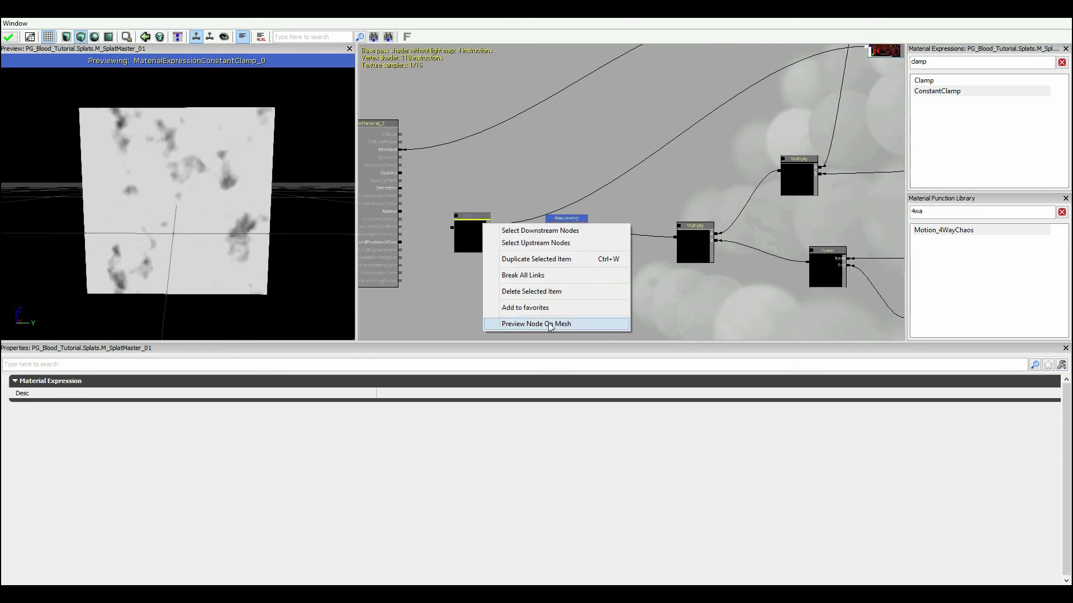
Step: Connect the clamped pulse Multiply to Opacity and stop single-node previewing to see the full splat
left_click(535, 324)
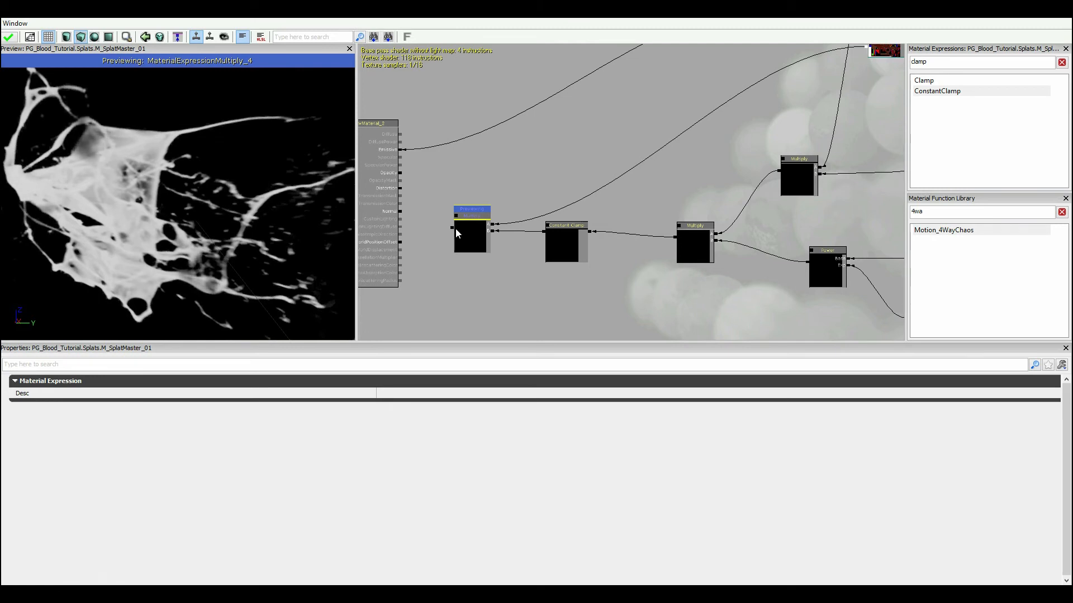
mouse_move(432, 232)
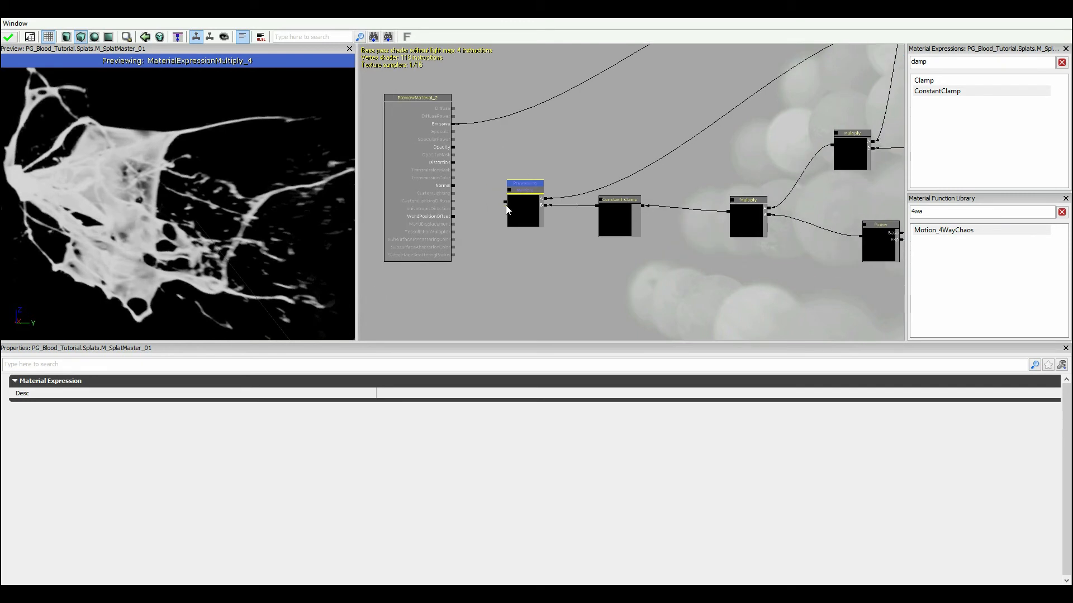
right_click(523, 209)
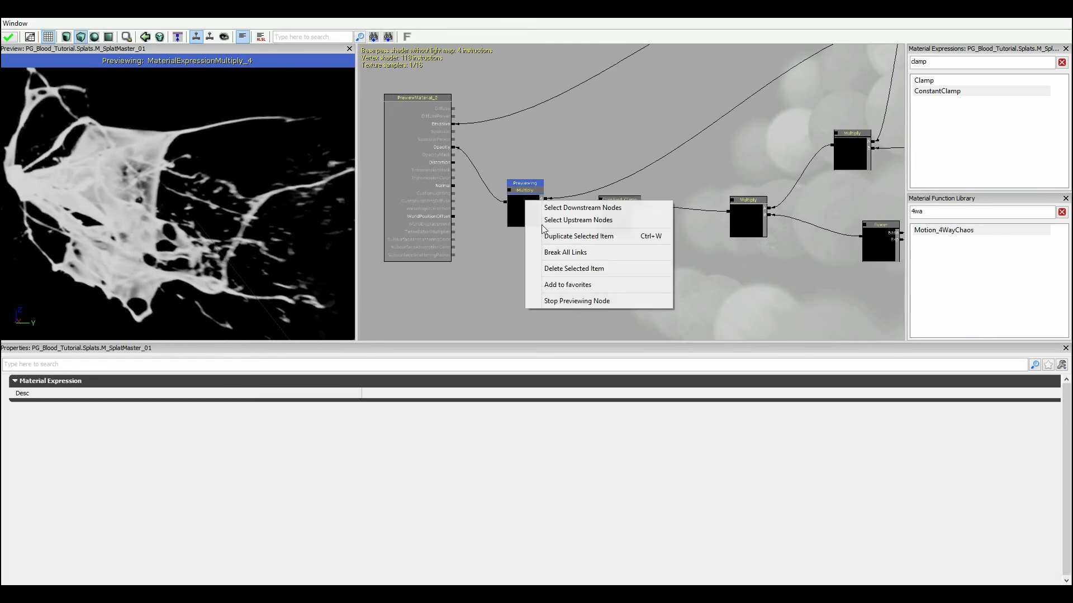
left_click(576, 300)
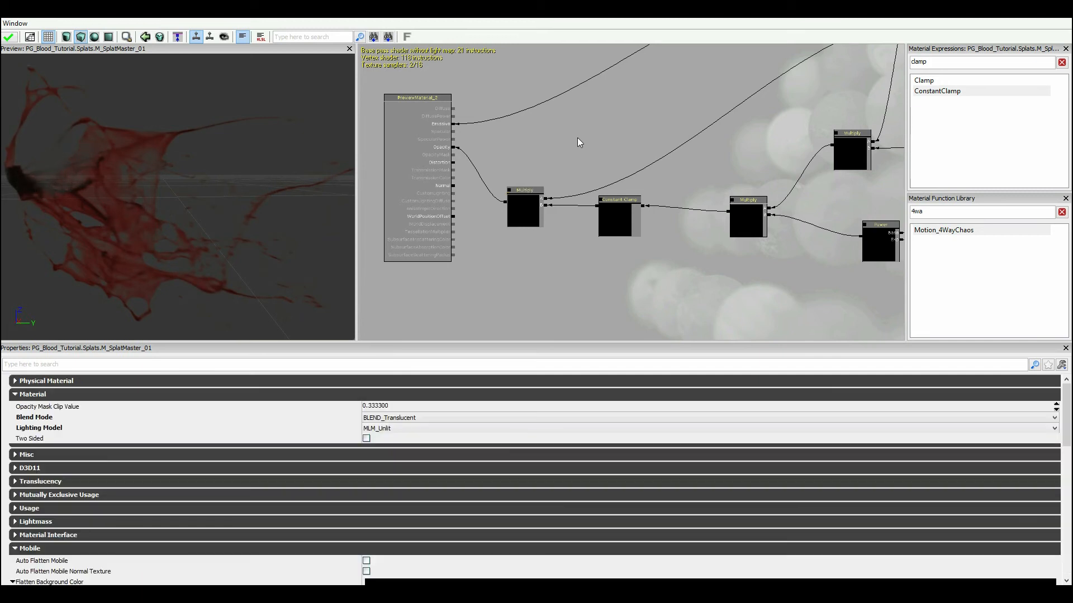
mouse_move(566, 129)
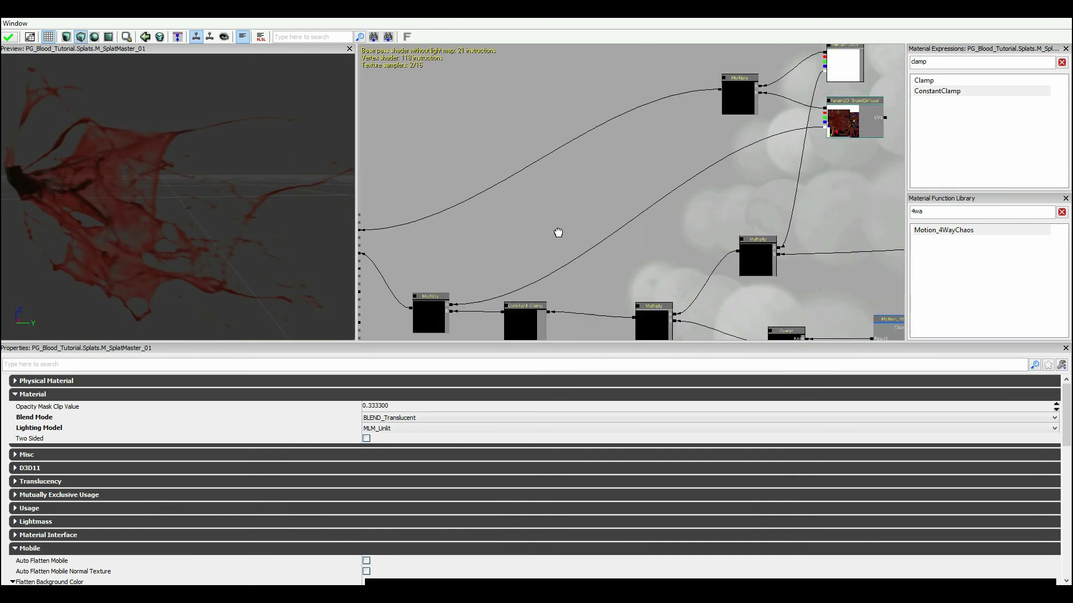
Step: Wire a Multiply with a DistortionAmount scalar parameter and its default value into Distortion
left_click_drag(558, 233, 416, 152)
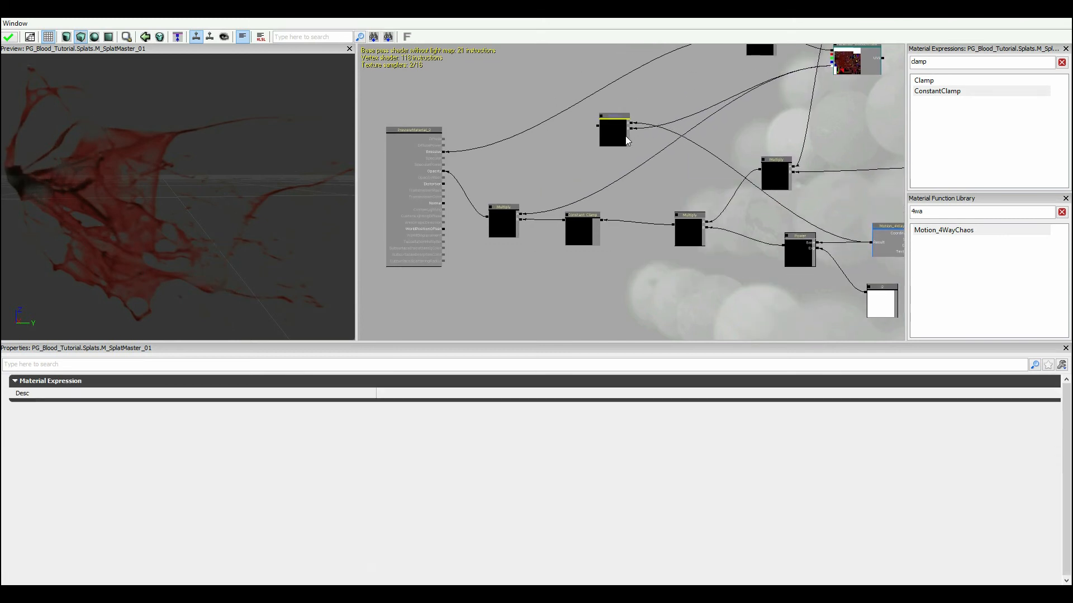
left_click(613, 126)
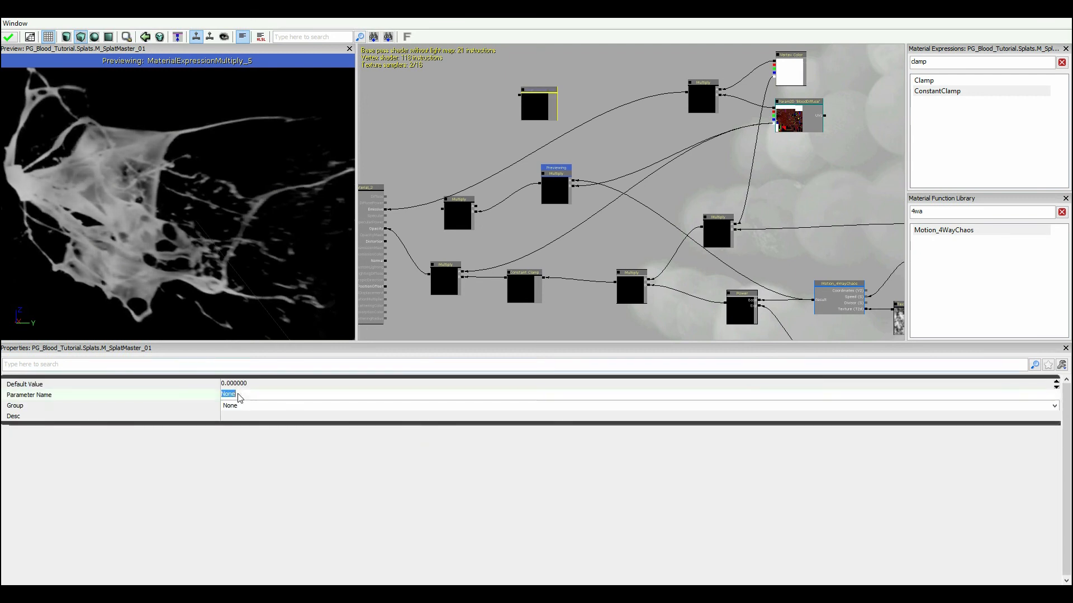
type("DistortionAmount")
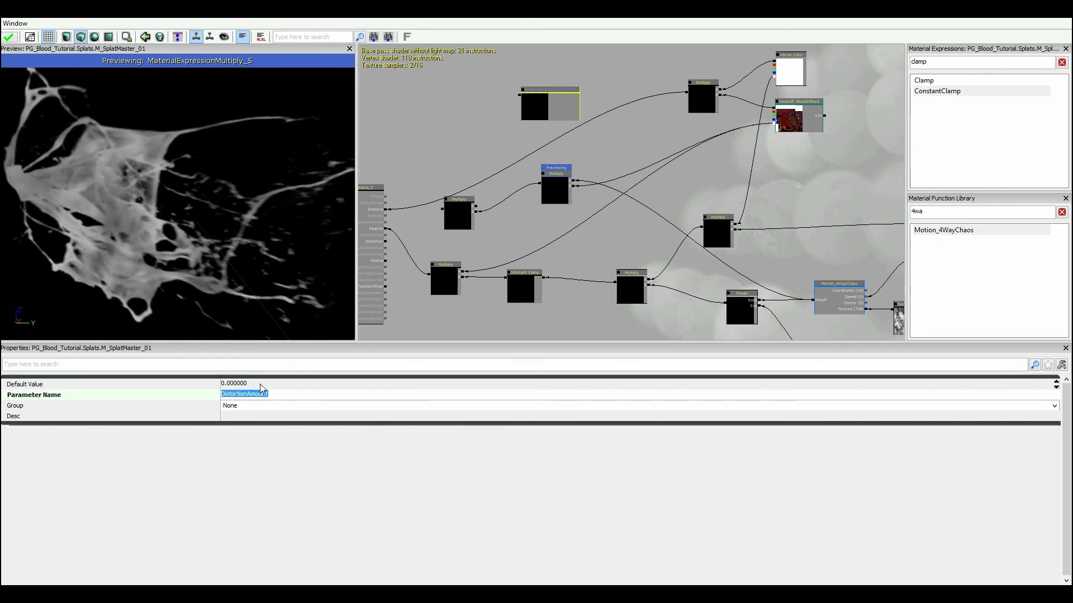
left_click(233, 383)
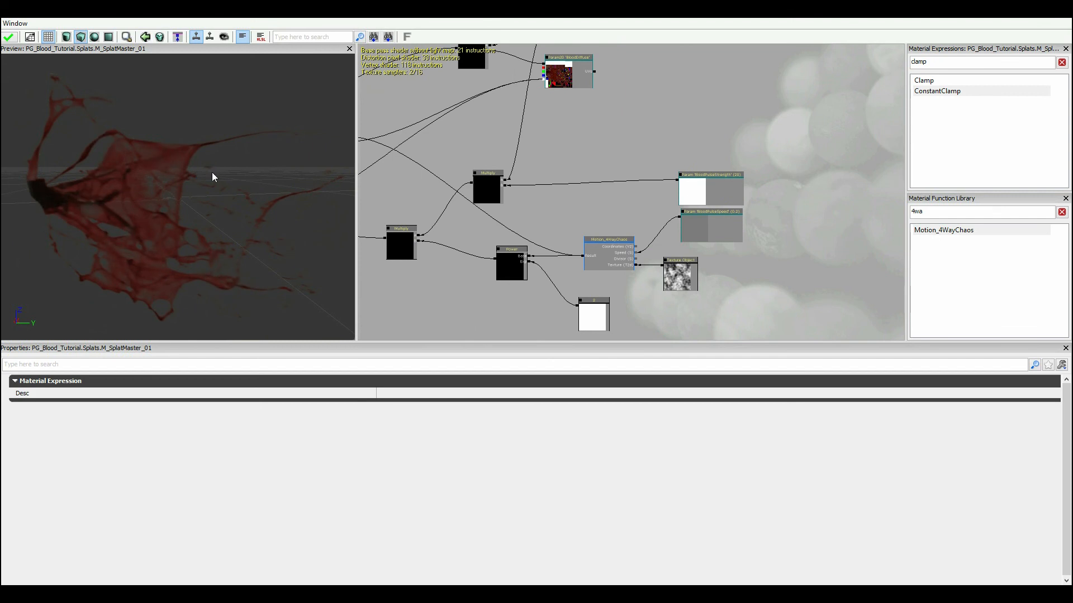
mouse_move(193, 179)
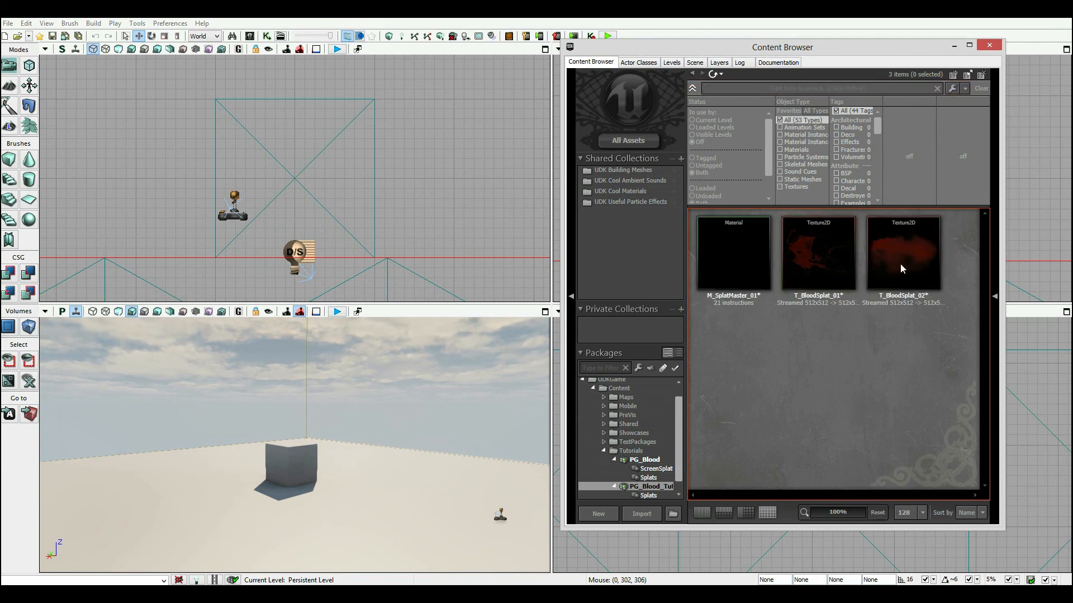
Step: Create a constant material instance of M_SplatMaster_01 named M_Splat_Inst_02
left_click(732, 253)
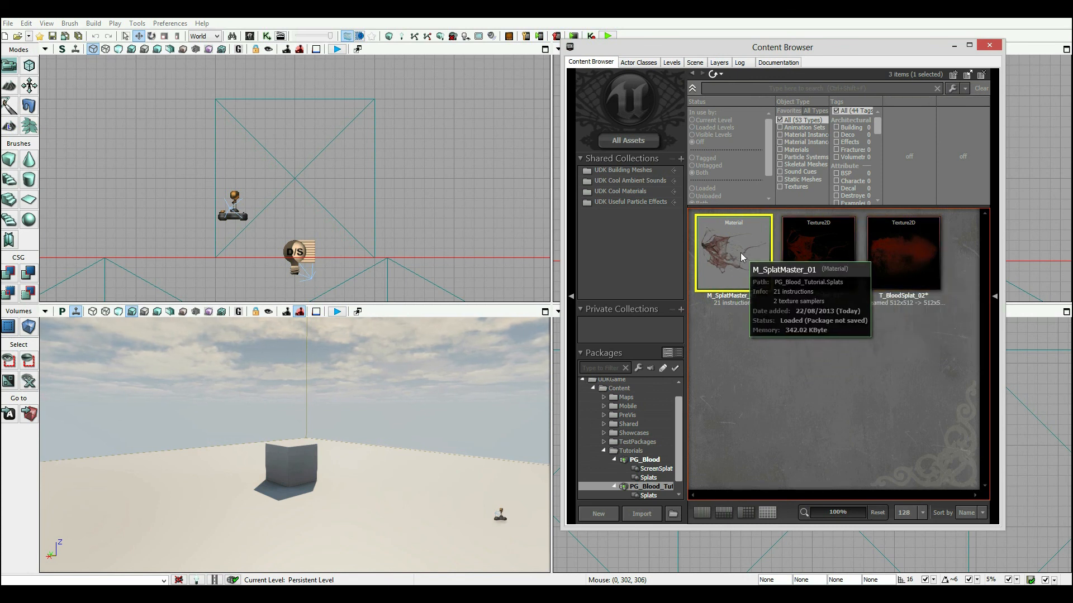
right_click(732, 254)
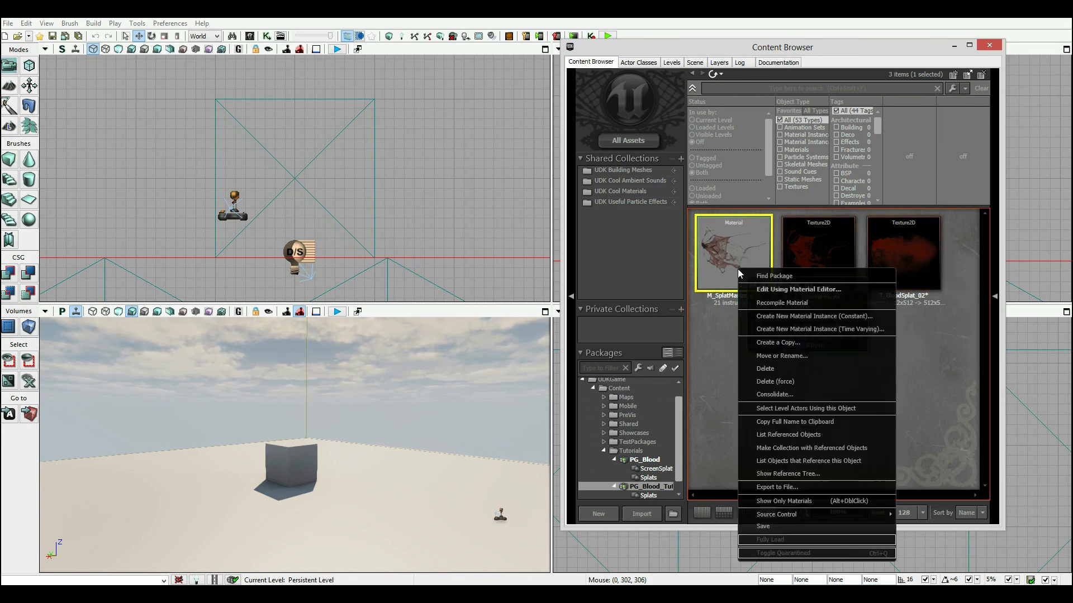
mouse_move(815, 315)
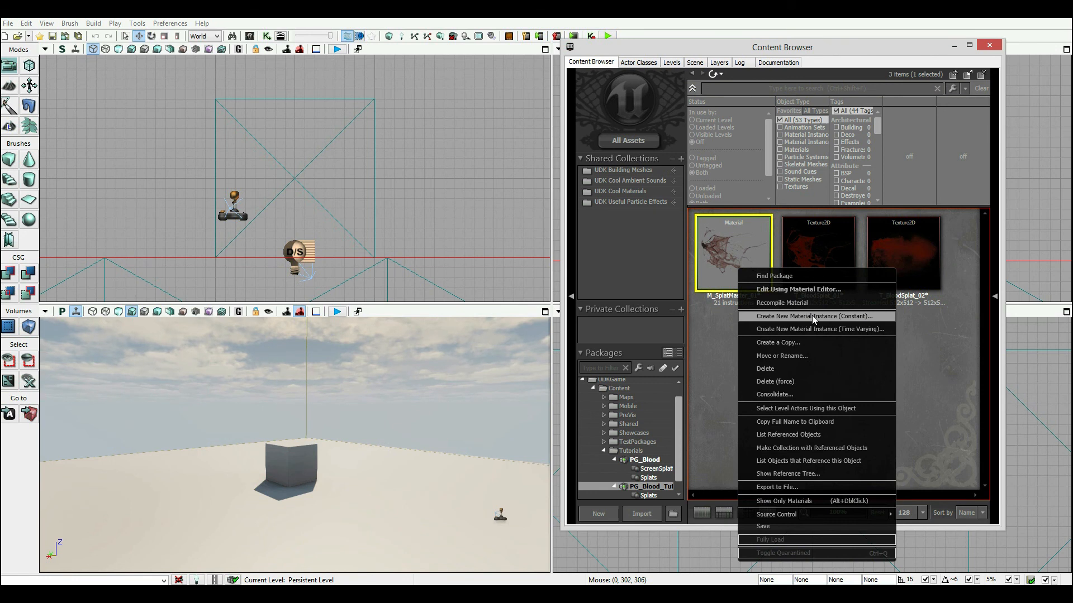
left_click(814, 315)
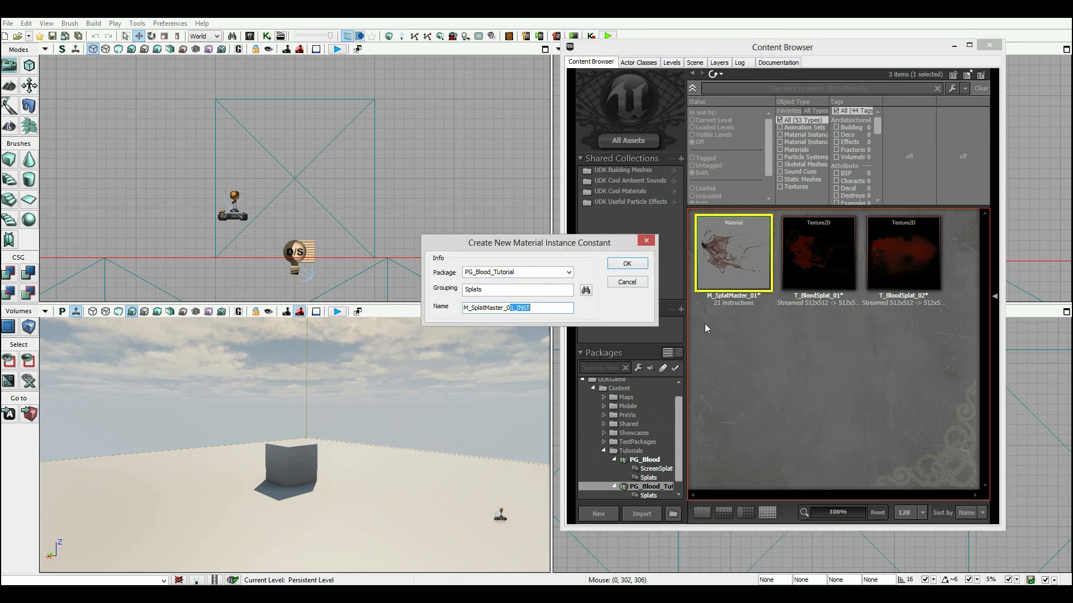
type("M_Splat")
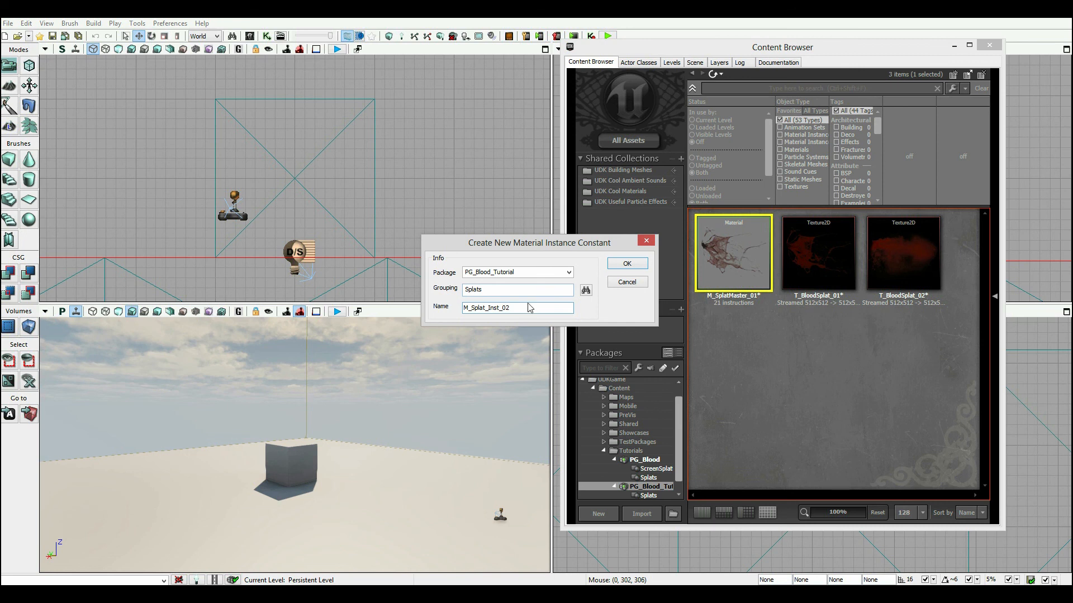
left_click(624, 263)
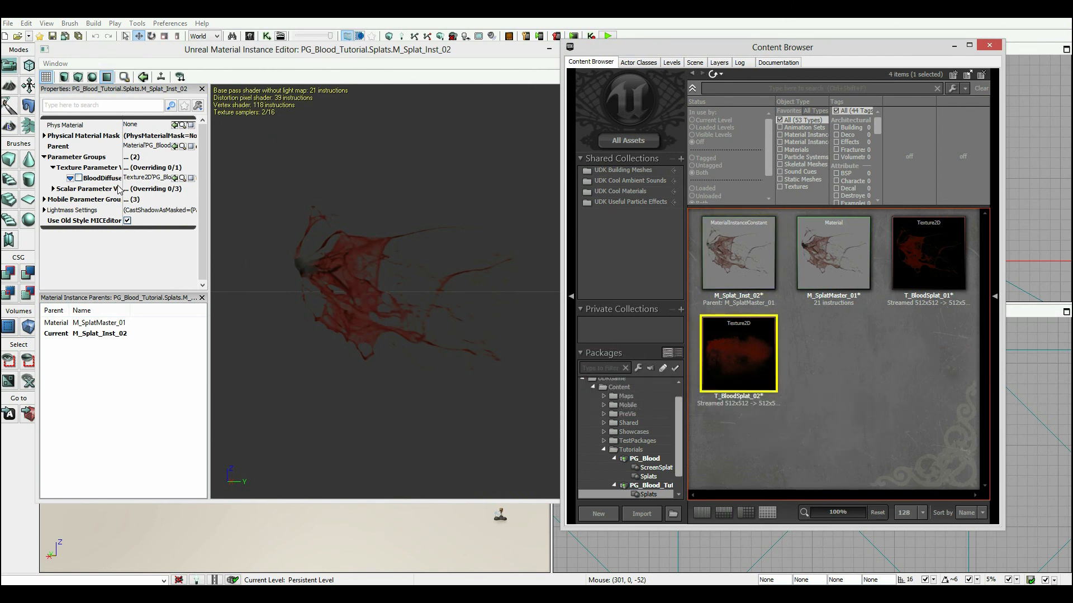
Step: Override the instance's BloodDiffuse parameter with T_BloodSplat_02 from the Content Browser
left_click(145, 177)
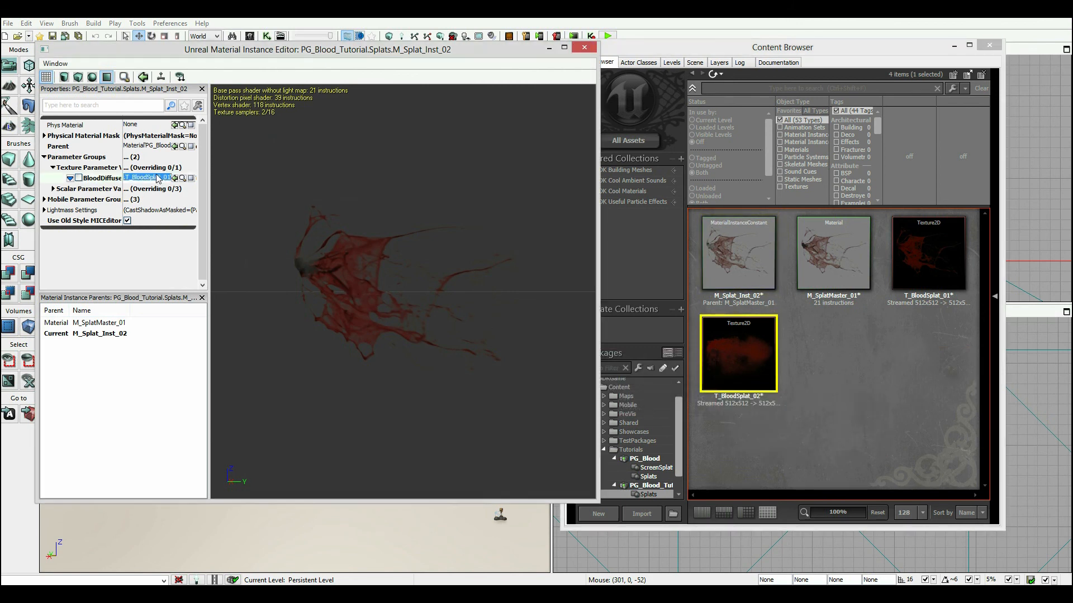
mouse_move(739, 351)
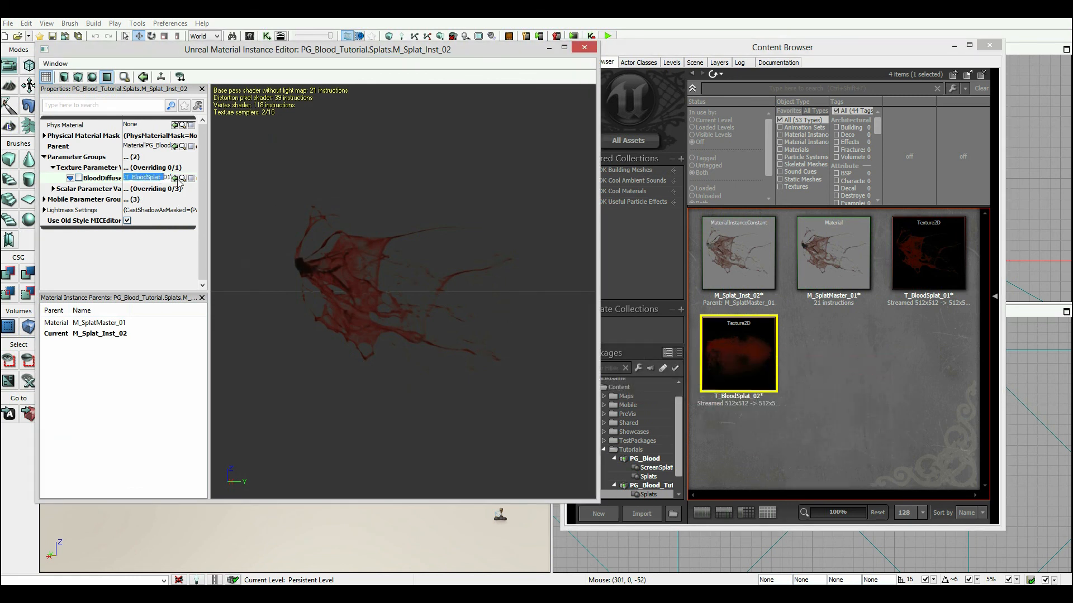
left_click(78, 177)
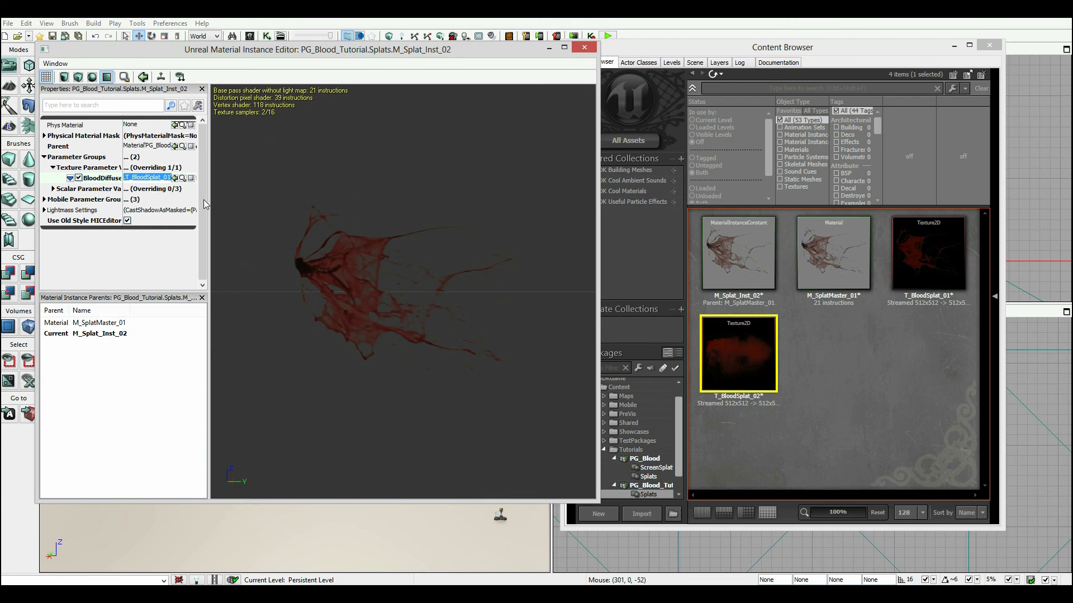
mouse_move(175, 178)
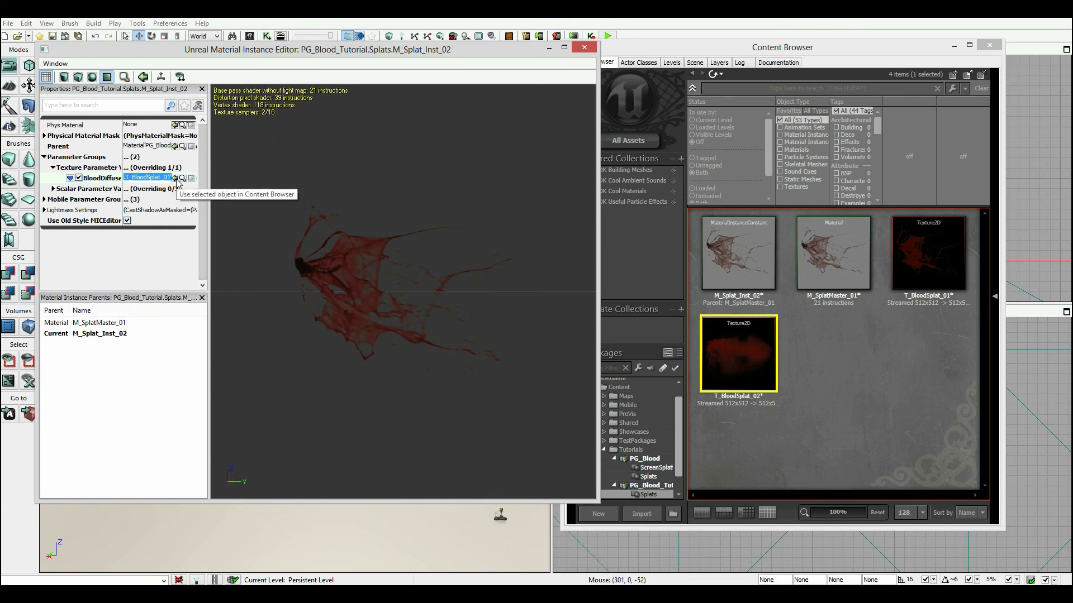
left_click(176, 178)
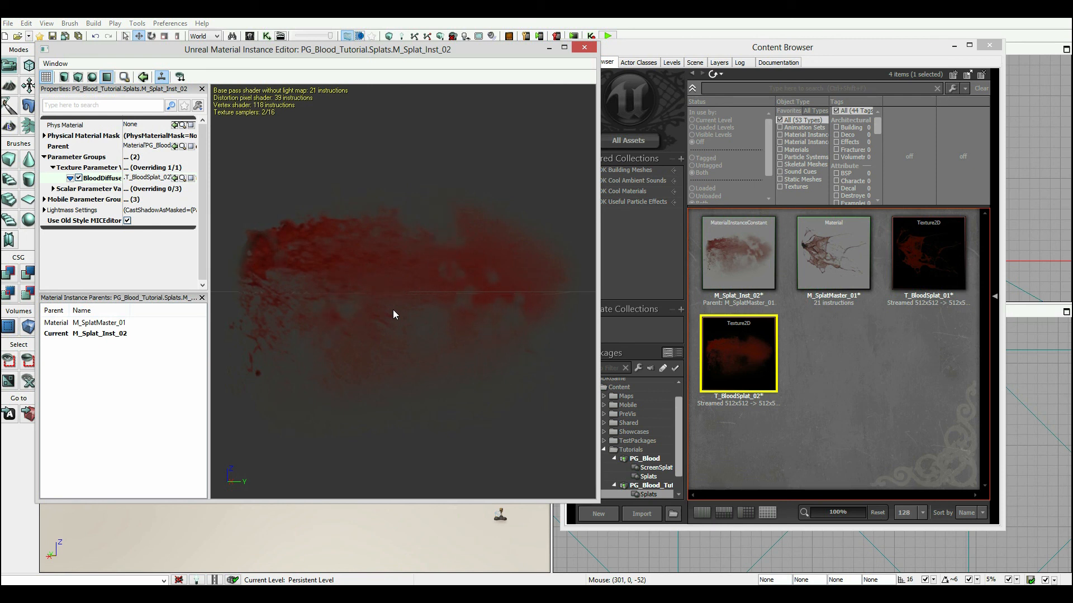
mouse_move(571, 199)
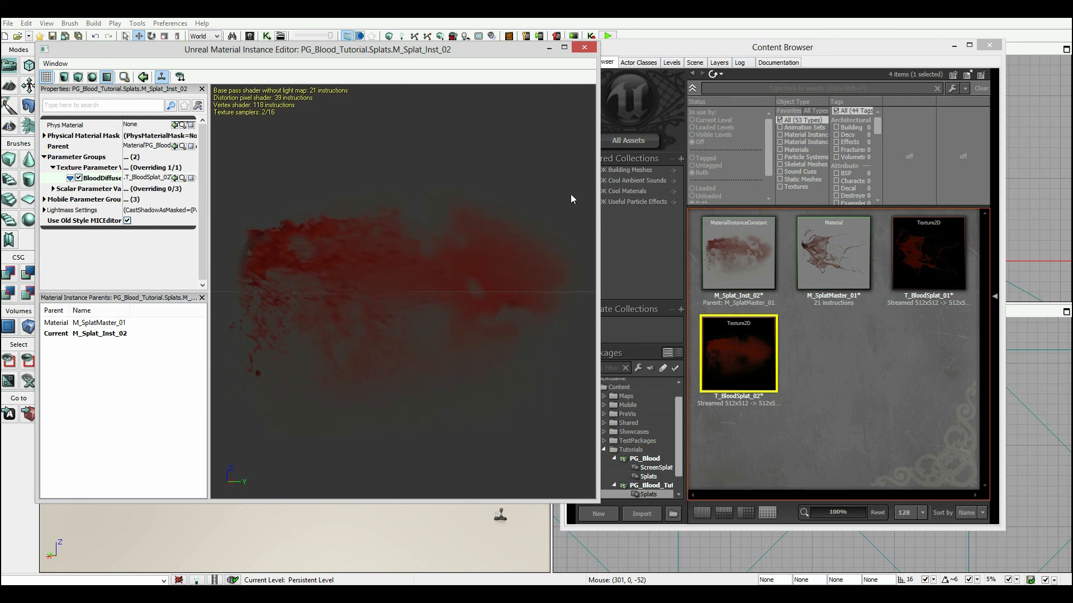